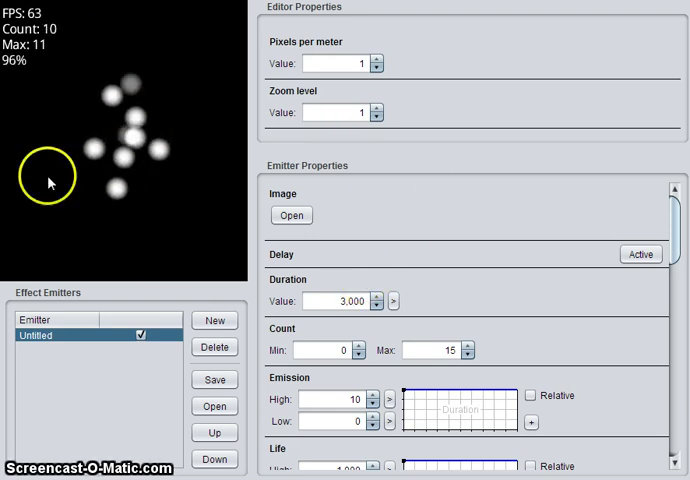
{"action": "mouse_move", "coordinate": [192, 218]}
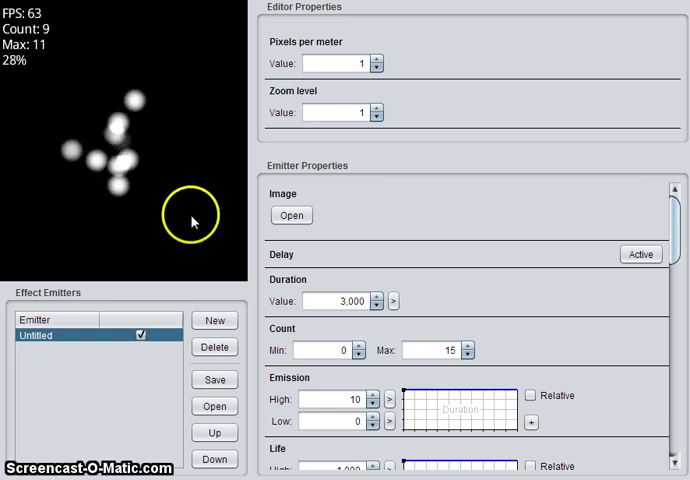
{"action": "mouse_move", "coordinate": [584, 402]}
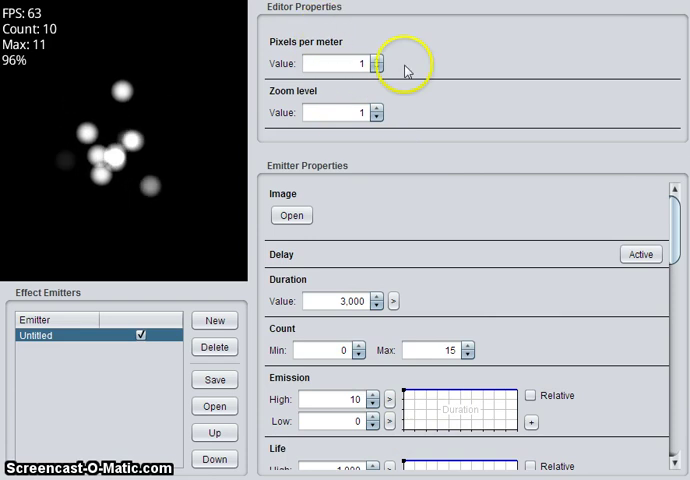
{"action": "mouse_move", "coordinate": [354, 156]}
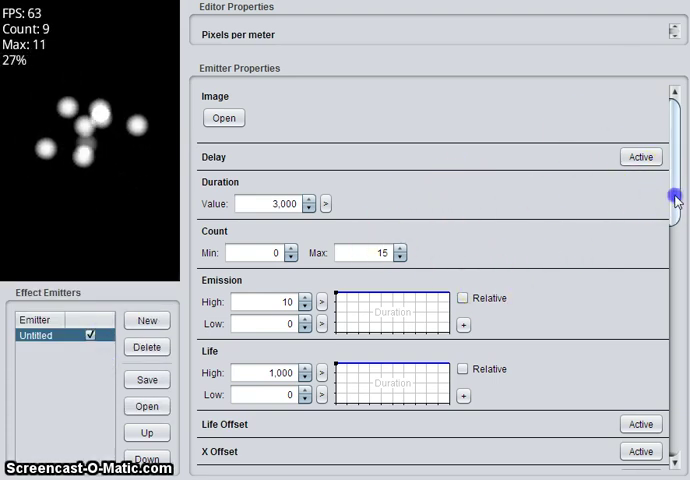
Scroll down to reach the Count and Size settings of the emitter.
{"action": "scroll", "scroll_direction": "down", "scroll_amount": 3}
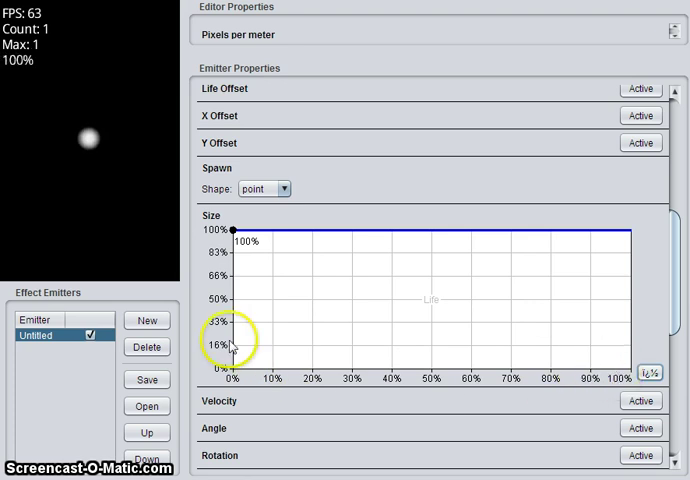
Shape the size curve to hold 100% until 50% of life, then shrink to 0%.
{"action": "left_click_drag", "start_coordinate": [230, 344], "coordinate": [228, 232]}
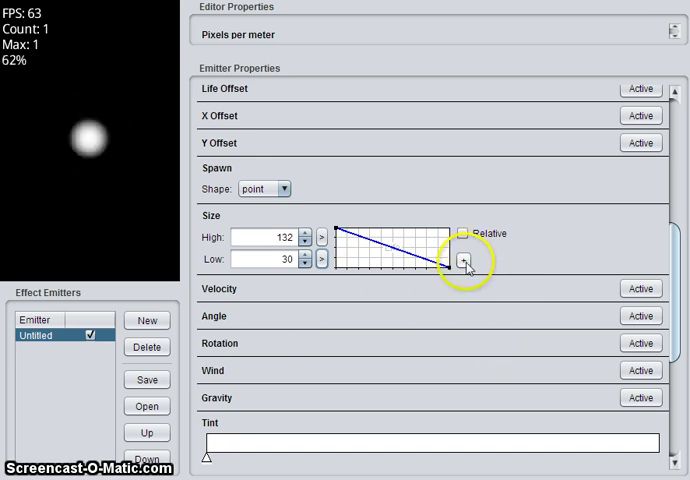
{"action": "left_click", "coordinate": [466, 264]}
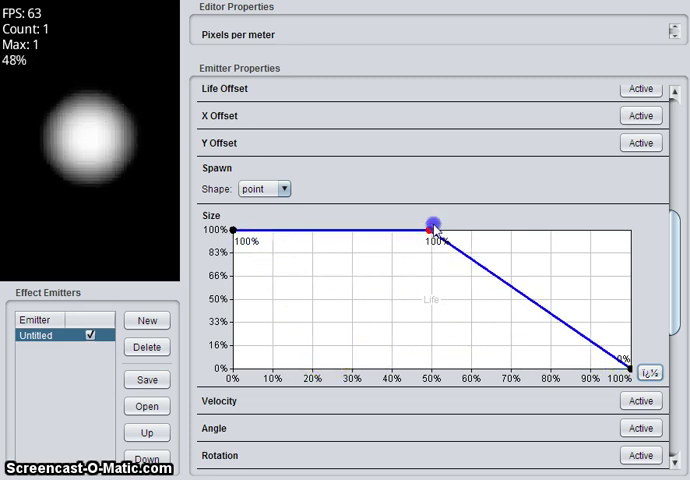
{"action": "left_click_drag", "start_coordinate": [430, 222], "coordinate": [570, 210]}
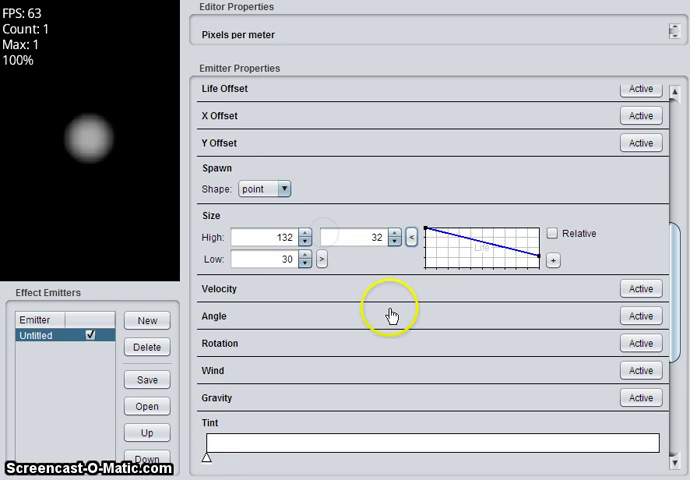
Lower Size Low to 10, enter 110 for Size High, and enable Velocity.
{"action": "left_click", "coordinate": [262, 236]}
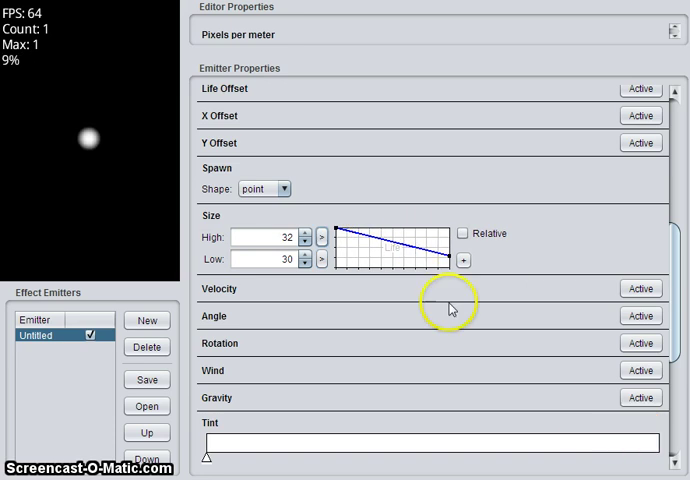
{"action": "left_click", "coordinate": [268, 260]}
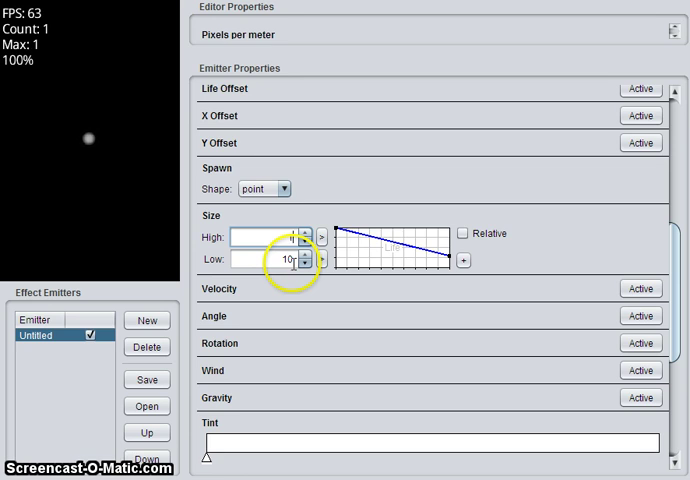
{"action": "type", "text": "110"}
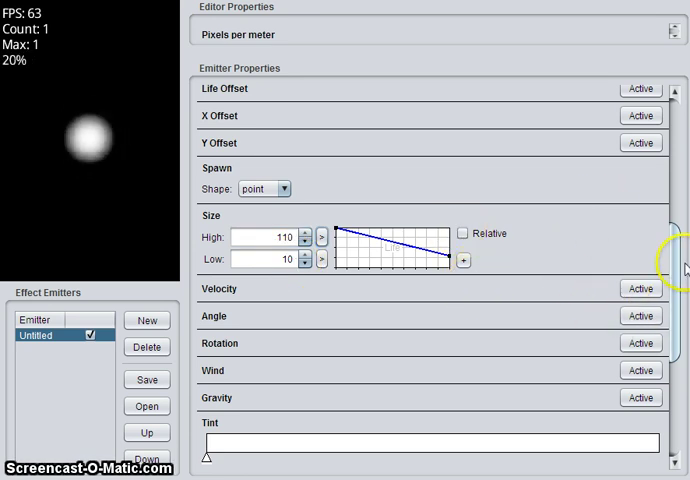
{"action": "left_click", "coordinate": [640, 288]}
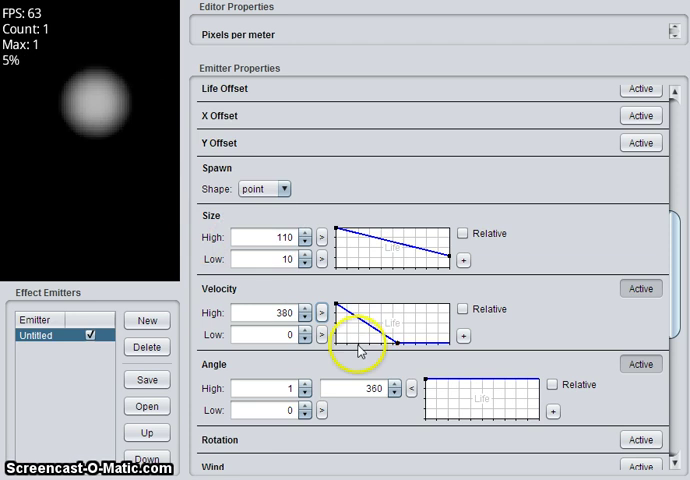
Set Velocity High to 380 so particles fly outward and slow over life.
{"action": "left_click", "coordinate": [260, 238]}
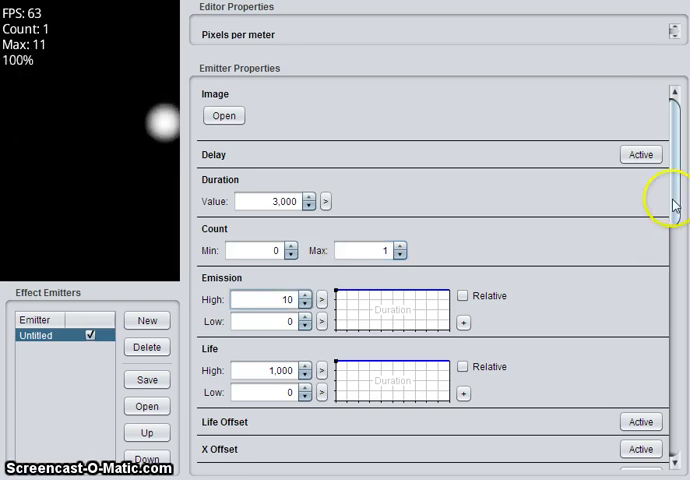
Tint particles red with a yellow end stop and expand the Transparency curve.
{"action": "scroll", "scroll_direction": "down", "scroll_amount": 3}
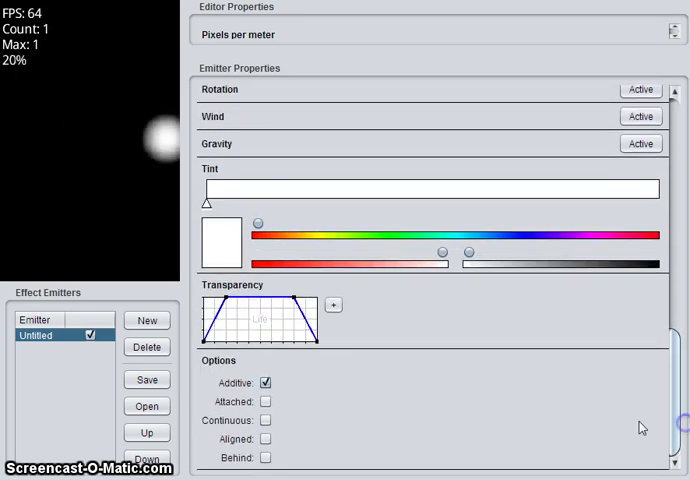
{"action": "scroll", "scroll_direction": "down", "scroll_amount": 3}
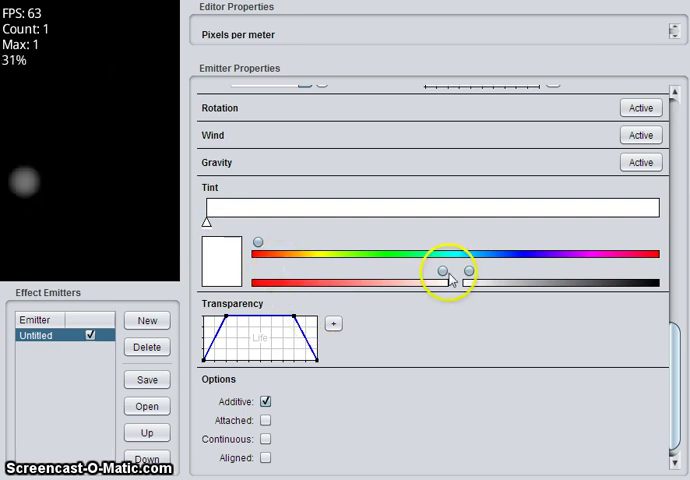
{"action": "left_click_drag", "start_coordinate": [444, 272], "coordinate": [254, 272]}
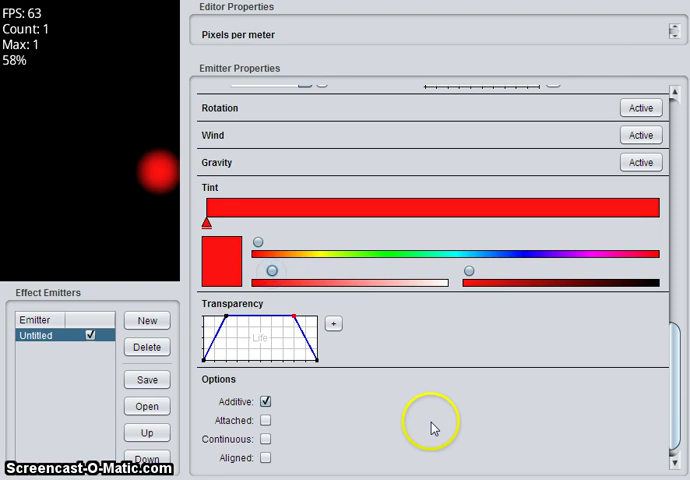
{"action": "left_click_drag", "start_coordinate": [208, 222], "coordinate": [656, 222]}
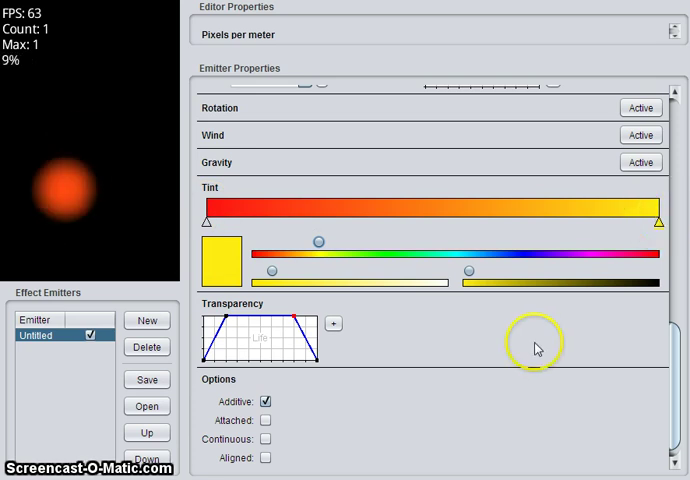
{"action": "left_click", "coordinate": [412, 222]}
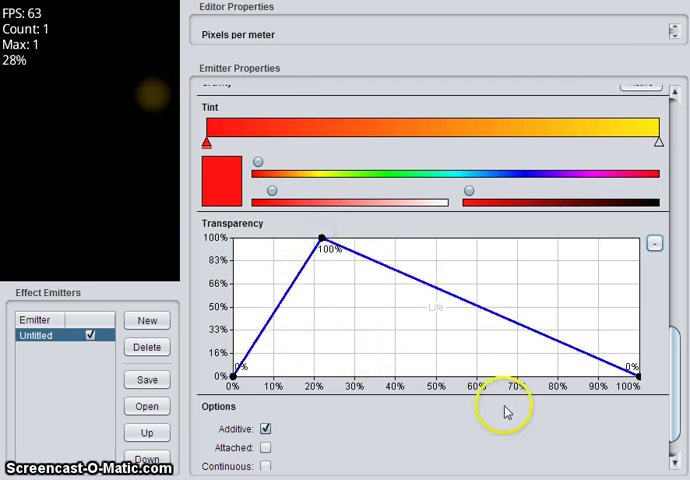
{"action": "scroll", "scroll_direction": "down", "scroll_amount": 3}
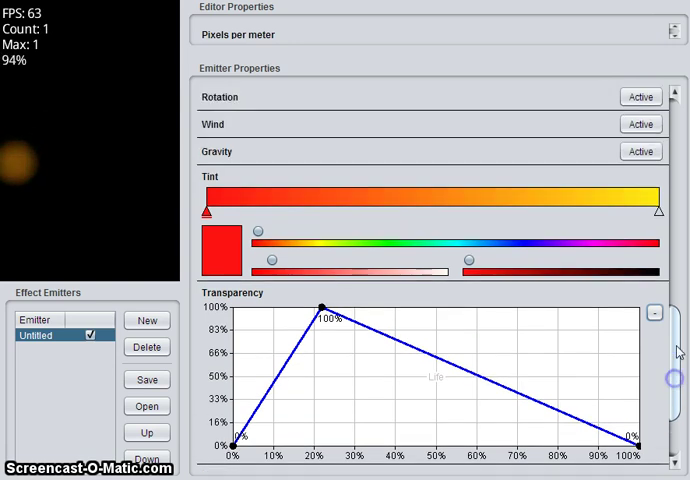
{"action": "scroll", "scroll_direction": "down", "scroll_amount": 3}
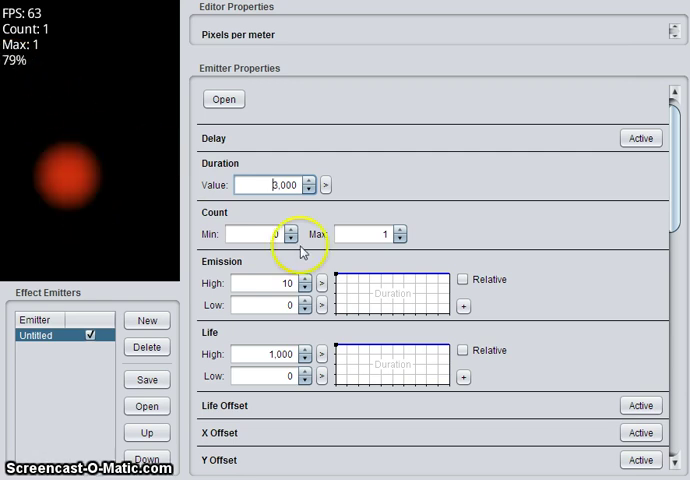
Enter 5 for Count Min and adjust Count Max and Emission High values.
{"action": "left_click", "coordinate": [294, 240]}
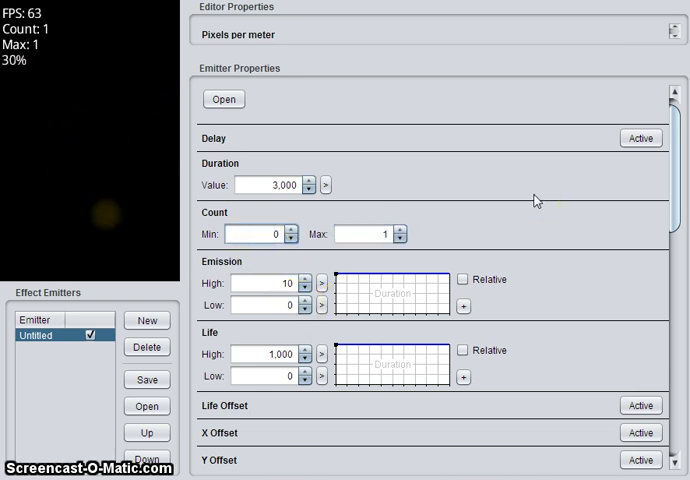
{"action": "type", "text": "5"}
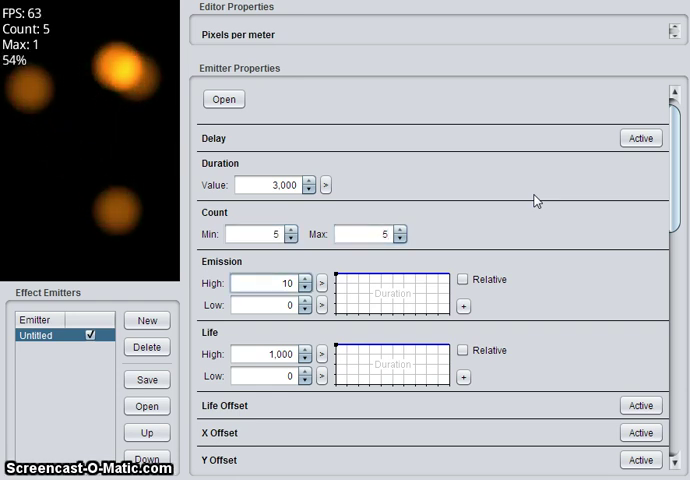
{"action": "mouse_move", "coordinate": [194, 210]}
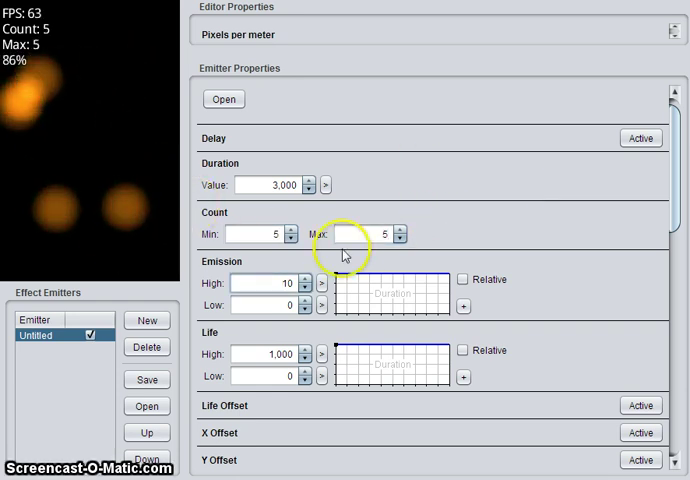
{"action": "left_click", "coordinate": [258, 234]}
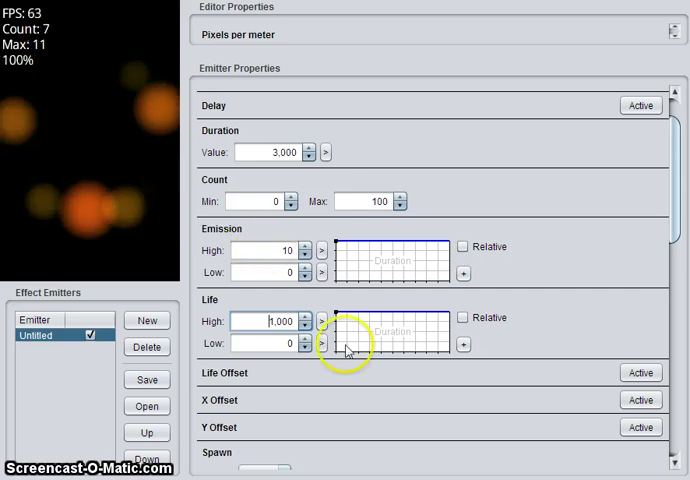
{"action": "left_click", "coordinate": [270, 320]}
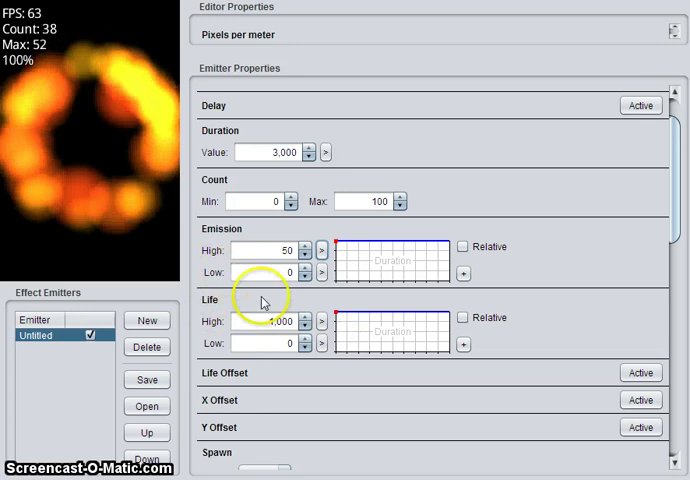
{"action": "mouse_move", "coordinate": [264, 302]}
{"action": "type", "text": "10"}
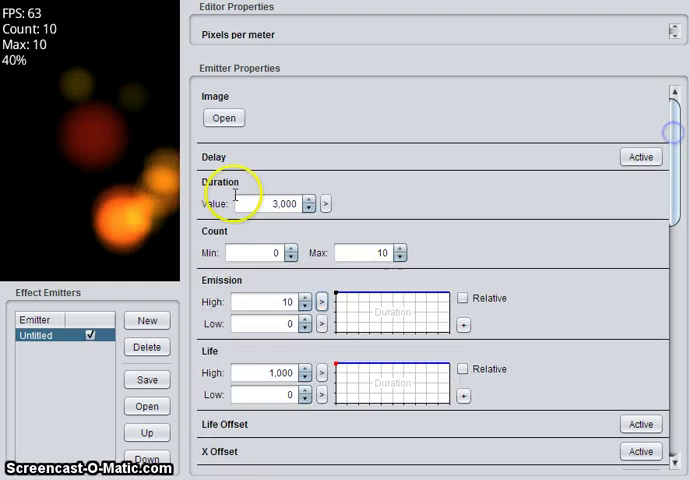
{"action": "mouse_move", "coordinate": [232, 358]}
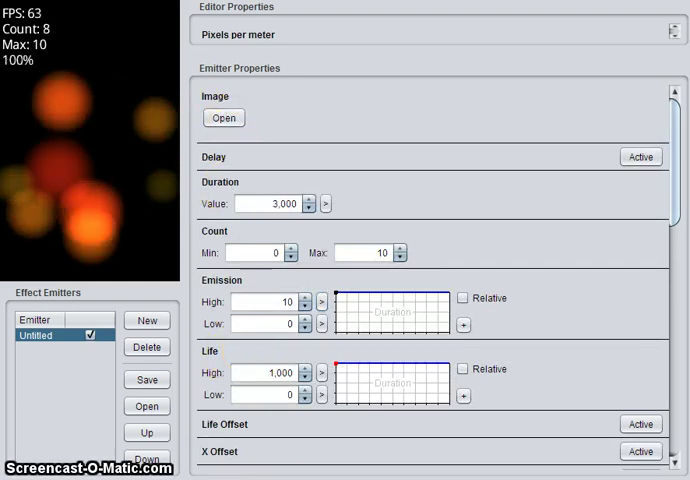
Load the smoke texture image for the particles and scroll to the size settings.
{"action": "left_click", "coordinate": [224, 118]}
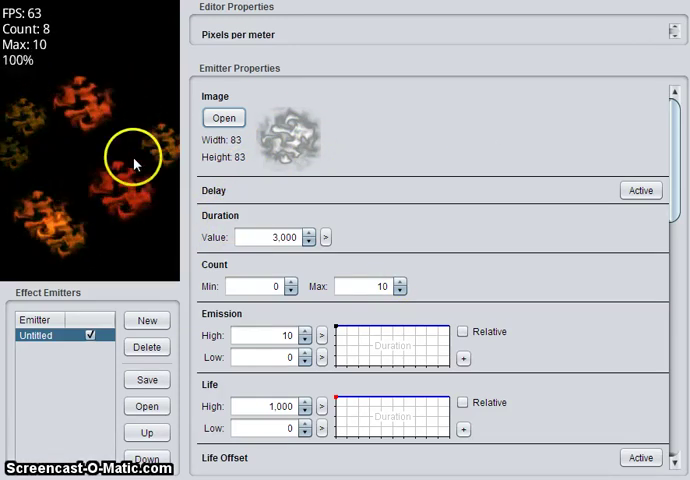
{"action": "scroll", "scroll_direction": "down", "scroll_amount": 3}
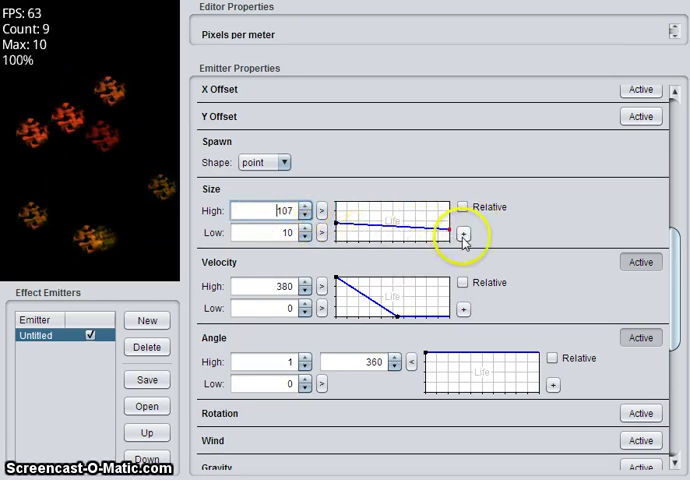
Make size 107 decrease steadily to zero over the particle's life.
{"action": "left_click", "coordinate": [464, 236]}
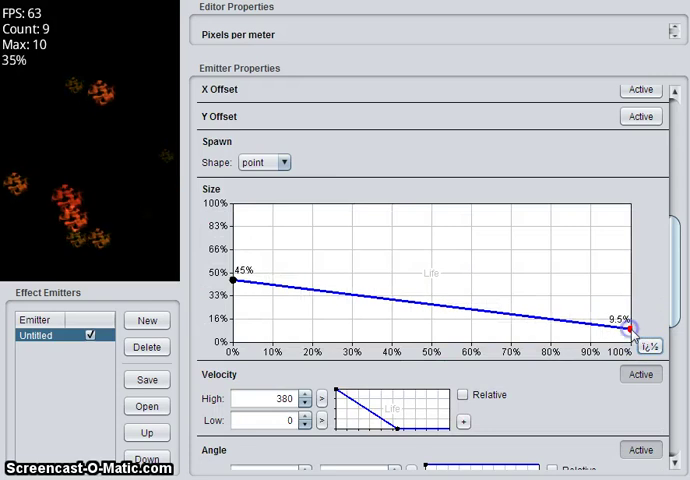
{"action": "left_click_drag", "start_coordinate": [240, 280], "coordinate": [240, 204]}
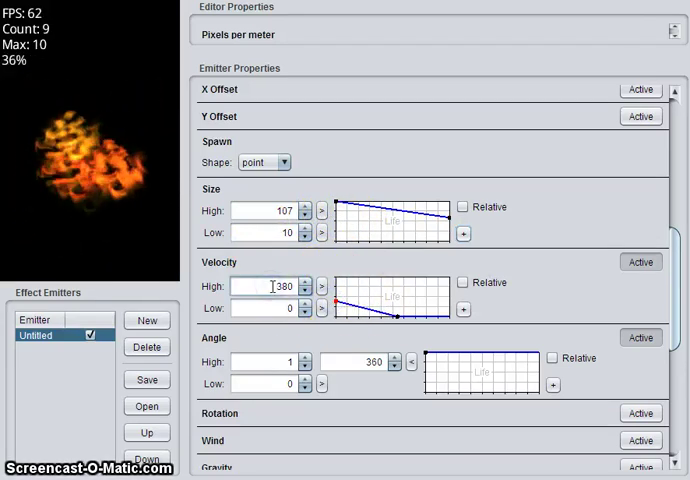
Enter 80 as the Velocity High value.
{"action": "type", "text": "80"}
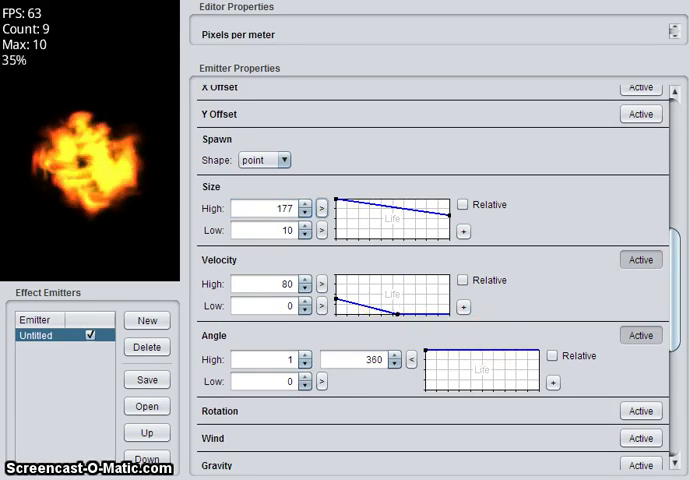
Enable relative Rotation with High 180 and Low lowered to -360.
{"action": "scroll", "scroll_direction": "down", "scroll_amount": 3}
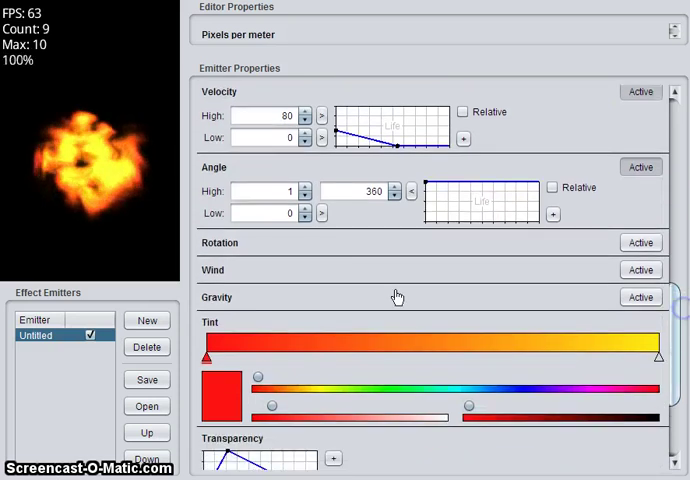
{"action": "left_click", "coordinate": [640, 244]}
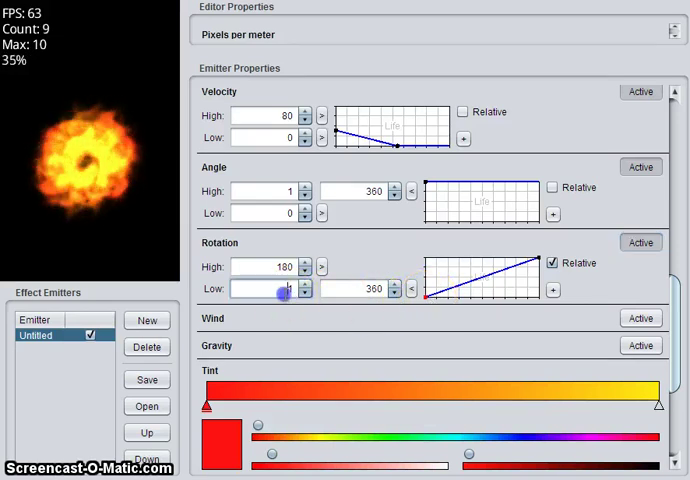
{"action": "left_click", "coordinate": [410, 288]}
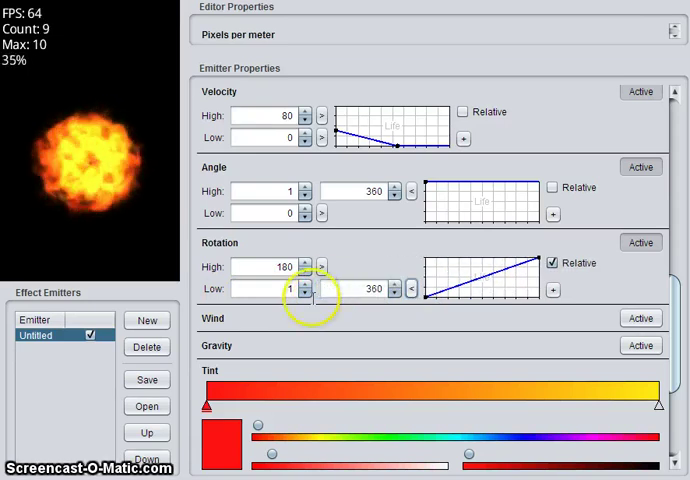
{"action": "left_click", "coordinate": [280, 288]}
{"action": "type", "text": "-360"}
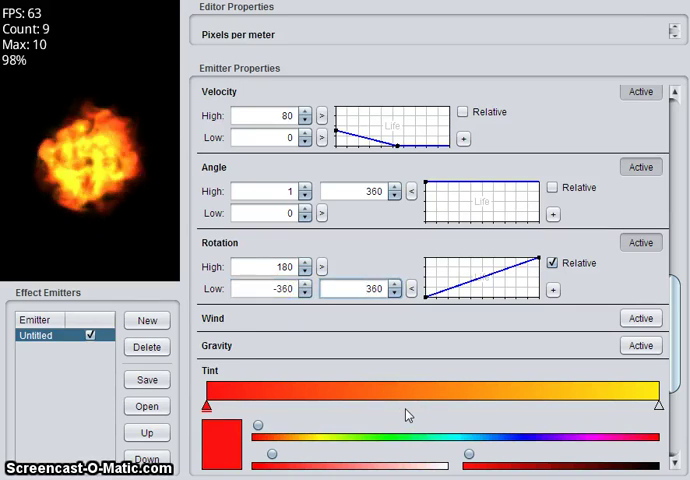
{"action": "left_click", "coordinate": [306, 292]}
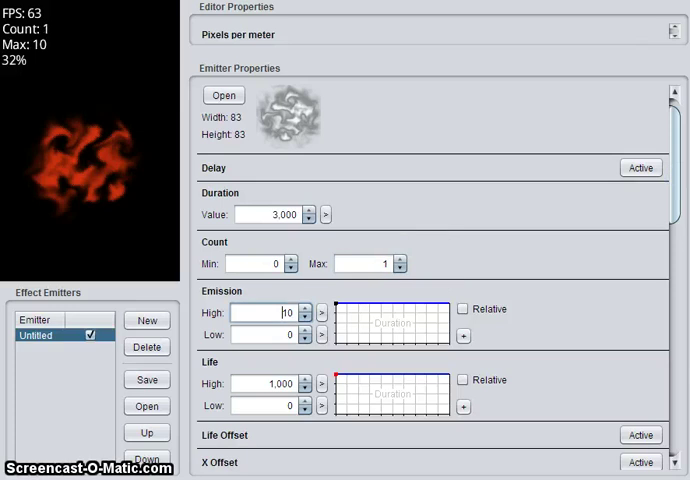
Scroll through the fire emitter's properties down to Transparency and Options and back.
{"action": "scroll", "scroll_direction": "down", "scroll_amount": 3}
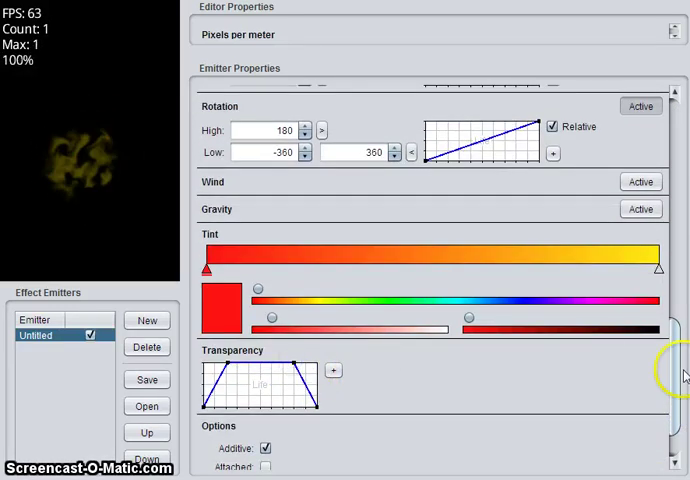
{"action": "scroll", "scroll_direction": "up", "scroll_amount": 3}
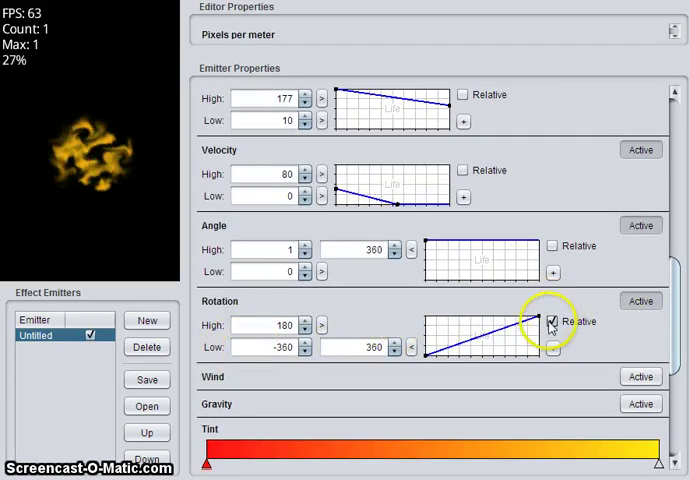
Keep rotation Relative, with Low 0 to 360 and High starting at -180.
{"action": "left_click", "coordinate": [552, 320]}
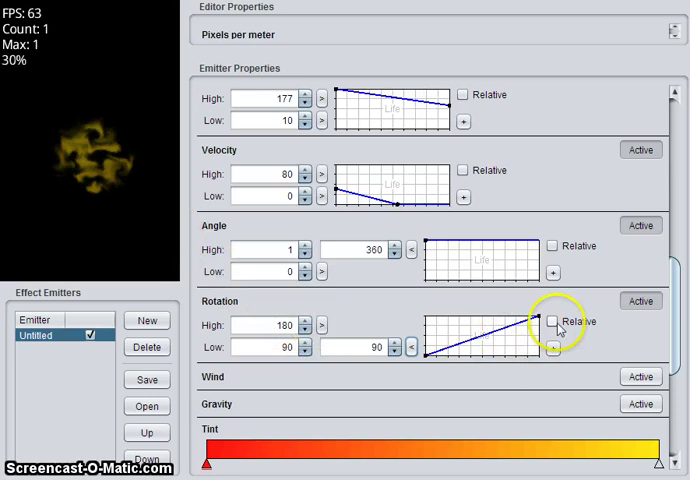
{"action": "left_click", "coordinate": [552, 320]}
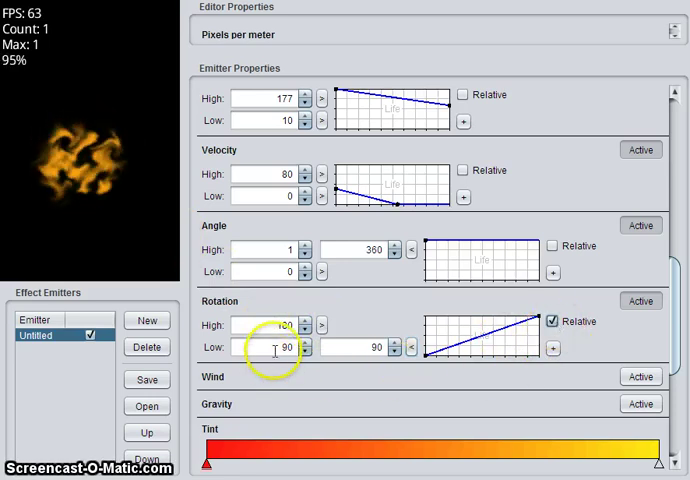
{"action": "left_click", "coordinate": [304, 352]}
{"action": "type", "text": "-360"}
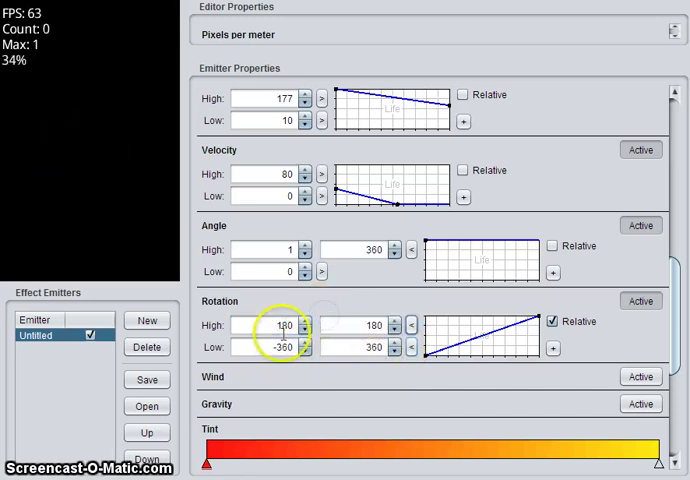
{"action": "left_click", "coordinate": [280, 348]}
{"action": "type", "text": "0"}
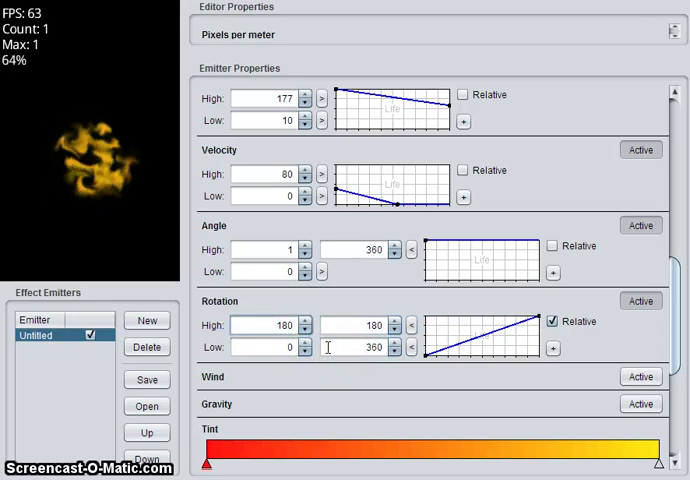
{"action": "type", "text": "-180"}
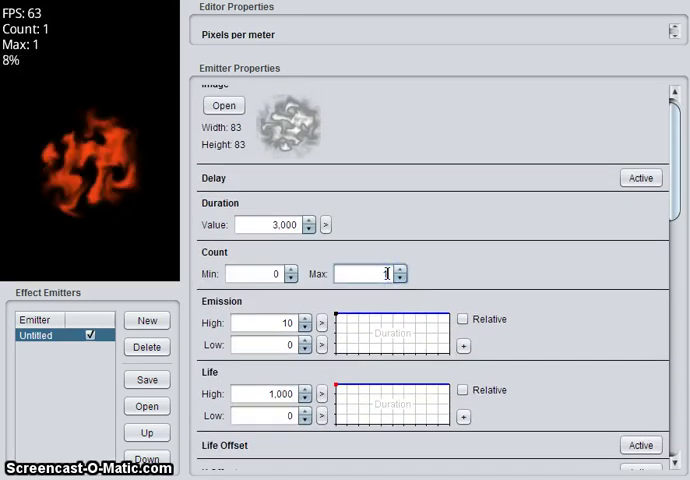
Set Count Max back to 10 and reshape the transparency curve over particle life.
{"action": "type", "text": "10"}
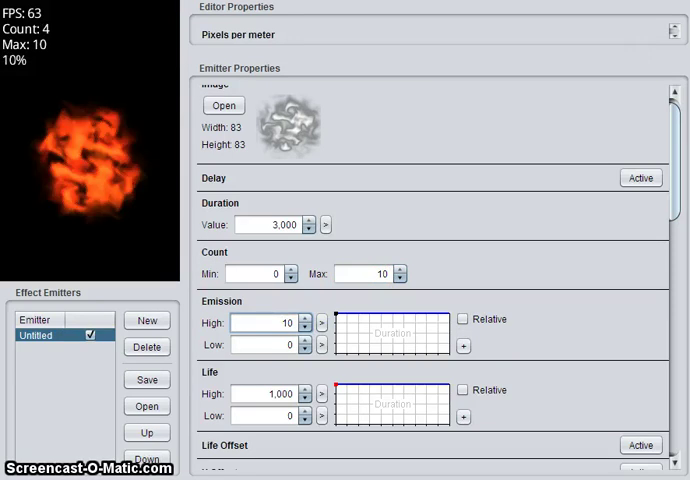
{"action": "scroll", "scroll_direction": "down", "scroll_amount": 3}
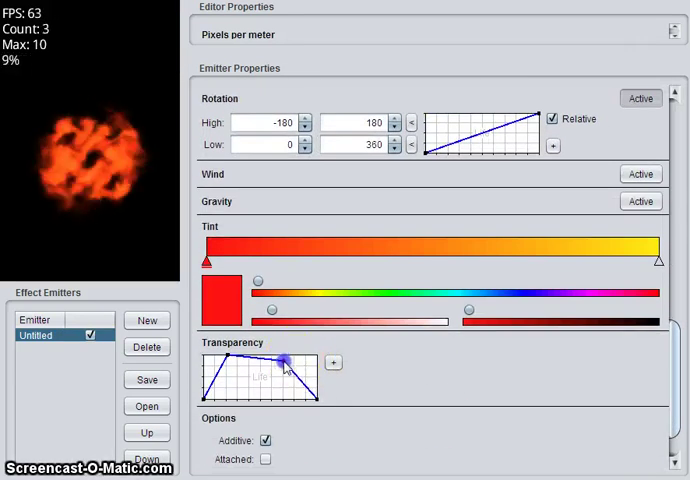
{"action": "left_click_drag", "start_coordinate": [284, 360], "coordinate": [280, 390]}
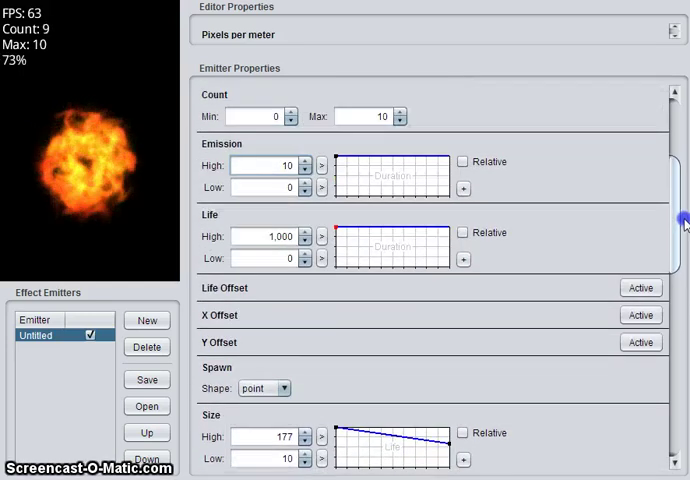
{"action": "scroll", "scroll_direction": "down", "scroll_amount": 3}
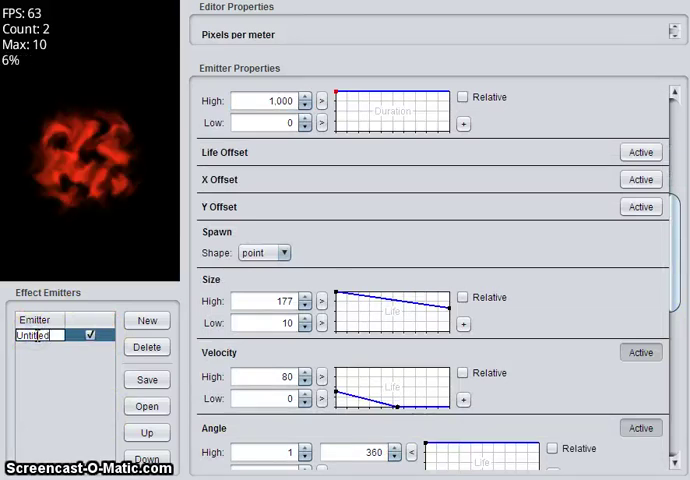
Create the new ball emitter, hide fire from the preview and select ball for editing.
{"action": "left_click", "coordinate": [146, 320]}
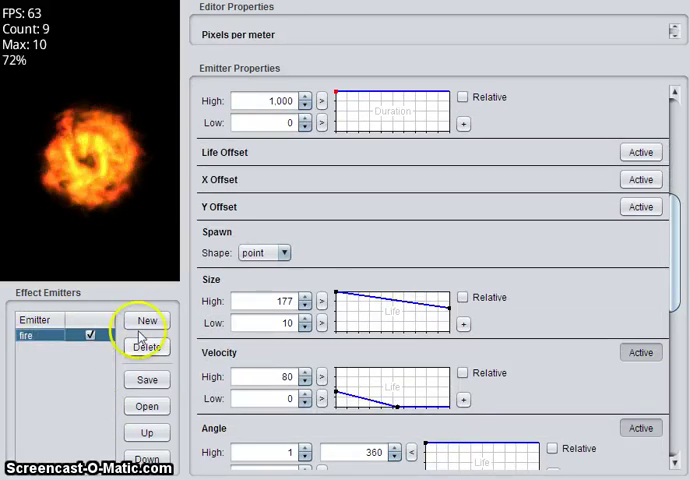
{"action": "left_click", "coordinate": [146, 320]}
{"action": "type", "text": "ball"}
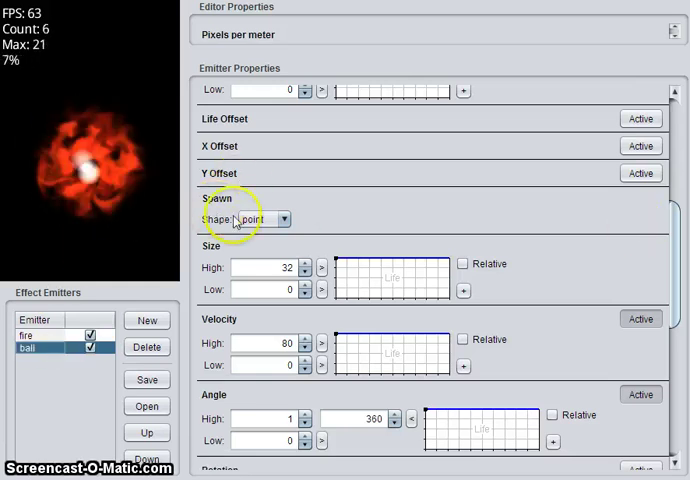
{"action": "left_click", "coordinate": [30, 336]}
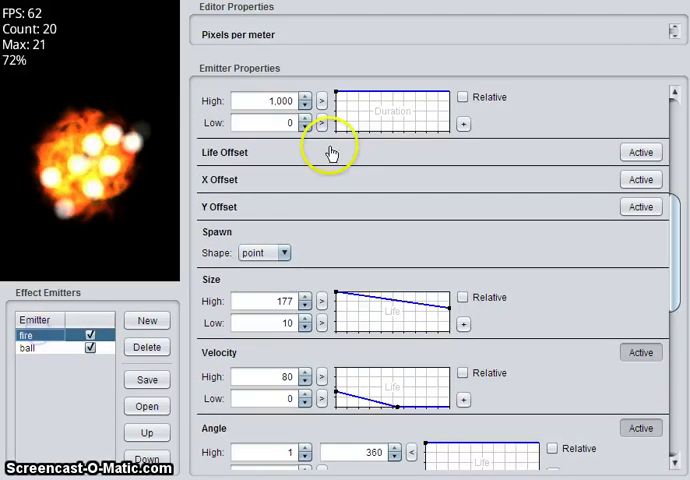
{"action": "left_click", "coordinate": [28, 348]}
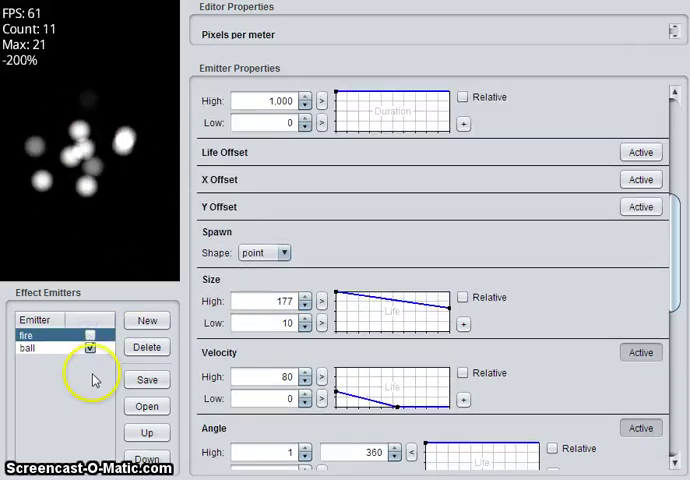
{"action": "left_click", "coordinate": [28, 348]}
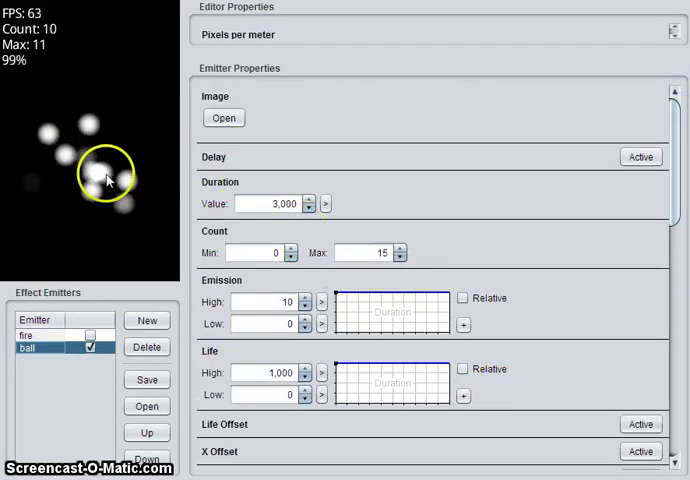
Give ball a duration of 100, Count Max 3 and Emission High 999.
{"action": "left_click", "coordinate": [270, 204]}
{"action": "type", "text": "100"}
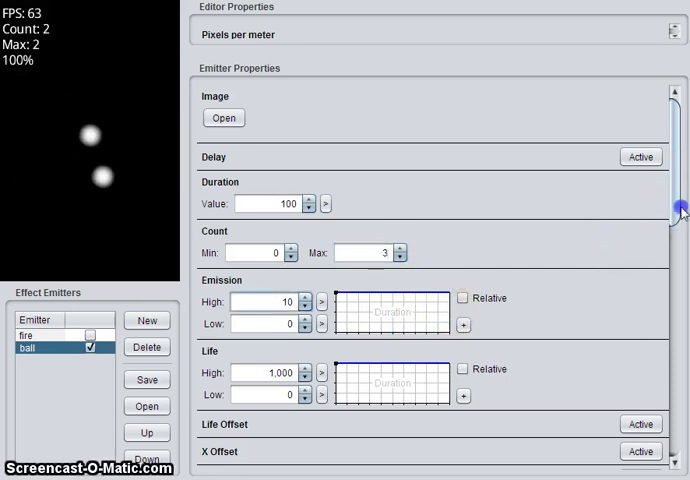
{"action": "scroll", "scroll_direction": "down", "scroll_amount": 3}
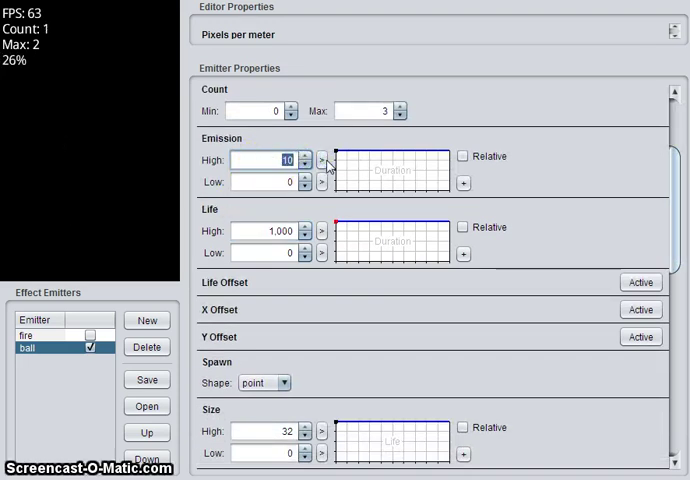
{"action": "left_click", "coordinate": [314, 152]}
{"action": "type", "text": "999"}
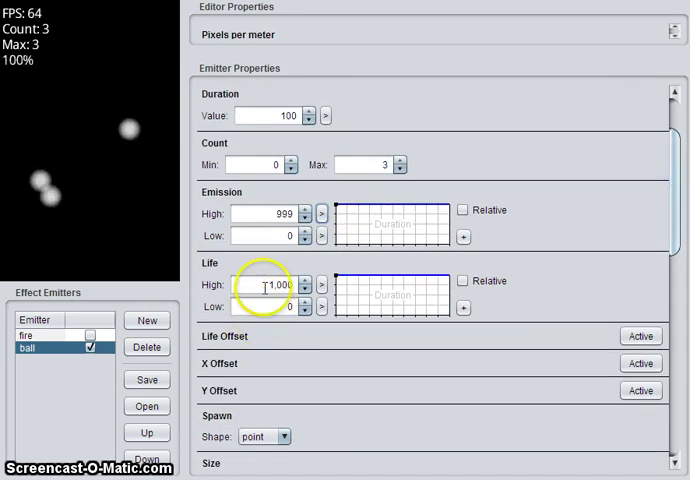
{"action": "scroll", "scroll_direction": "down", "scroll_amount": 3}
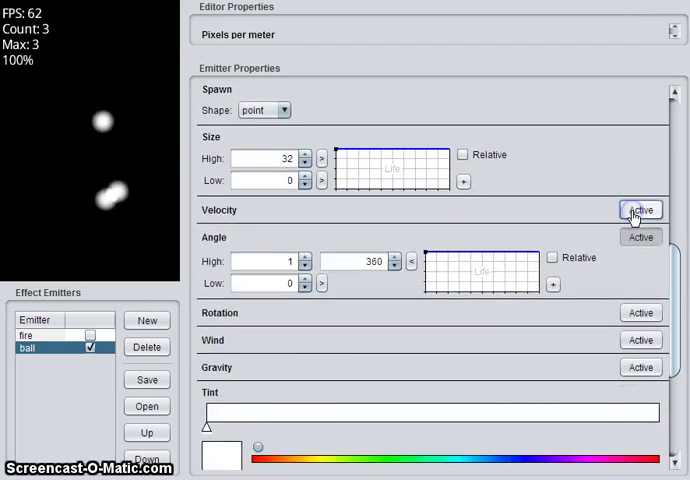
Enable Velocity on ball at 5 and set its Size High to 64.
{"action": "left_click", "coordinate": [640, 210]}
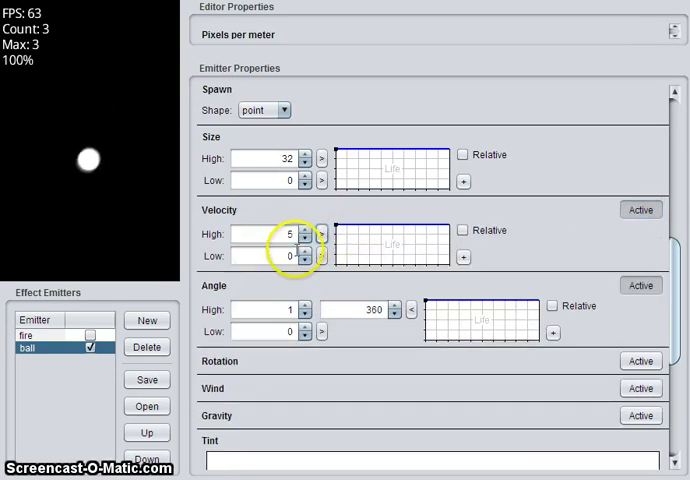
{"action": "left_click", "coordinate": [282, 158]}
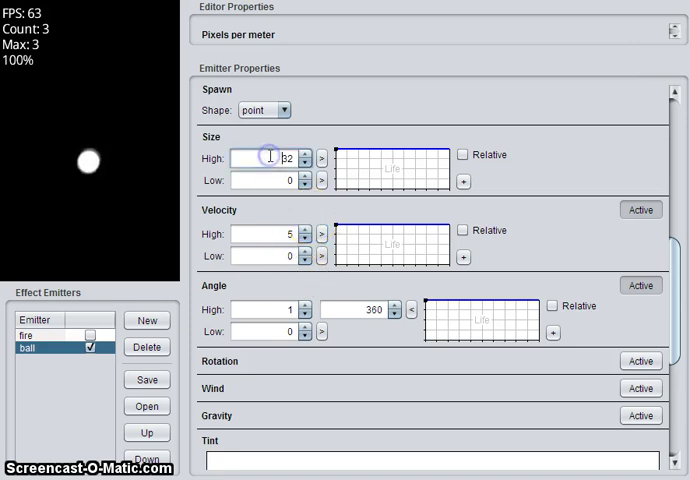
{"action": "type", "text": "64"}
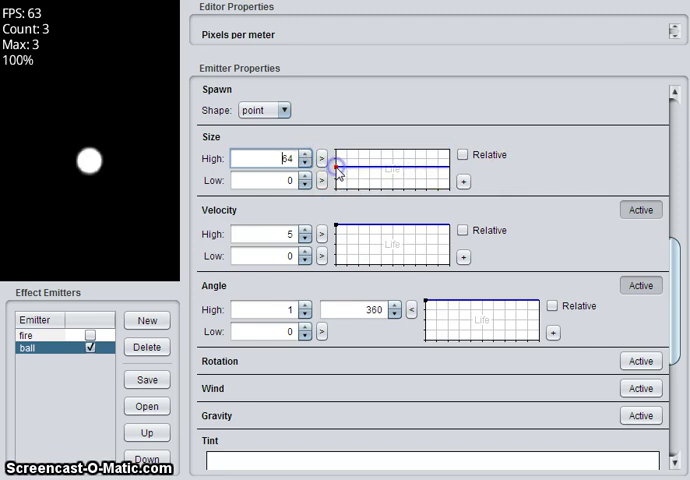
{"action": "scroll", "scroll_direction": "down", "scroll_amount": 3}
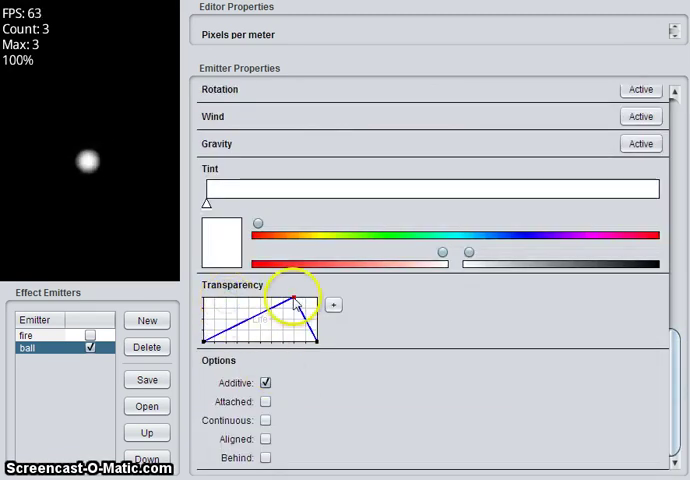
Shape ball's transparency into a low-high-low fade, then return to the fire emitter.
{"action": "left_click_drag", "start_coordinate": [296, 304], "coordinate": [268, 330]}
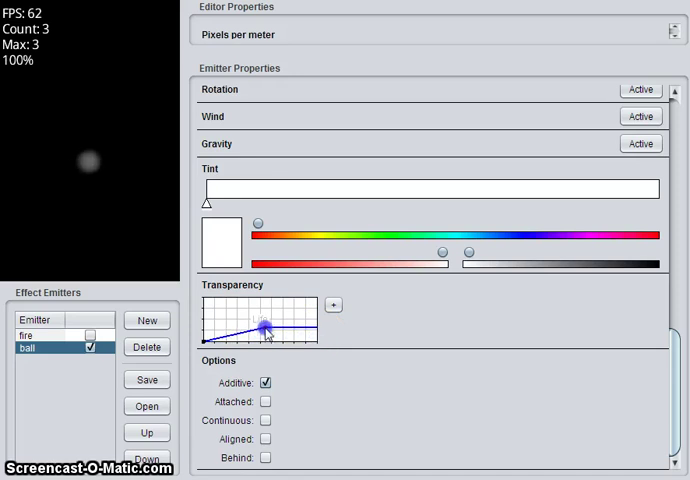
{"action": "left_click_drag", "start_coordinate": [264, 324], "coordinate": [264, 320]}
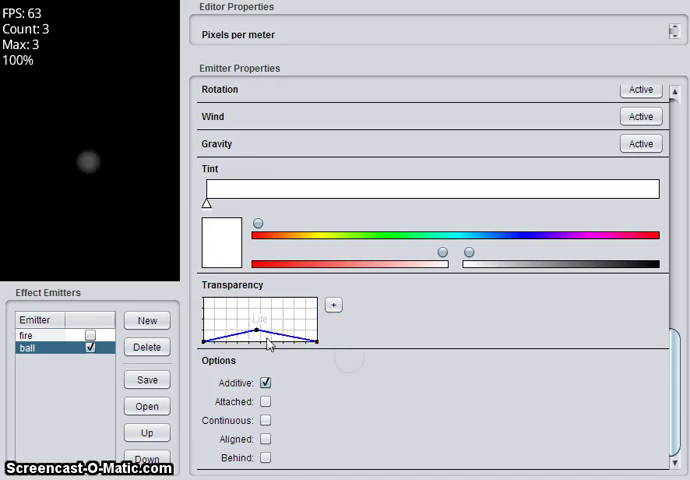
{"action": "left_click_drag", "start_coordinate": [262, 332], "coordinate": [258, 328]}
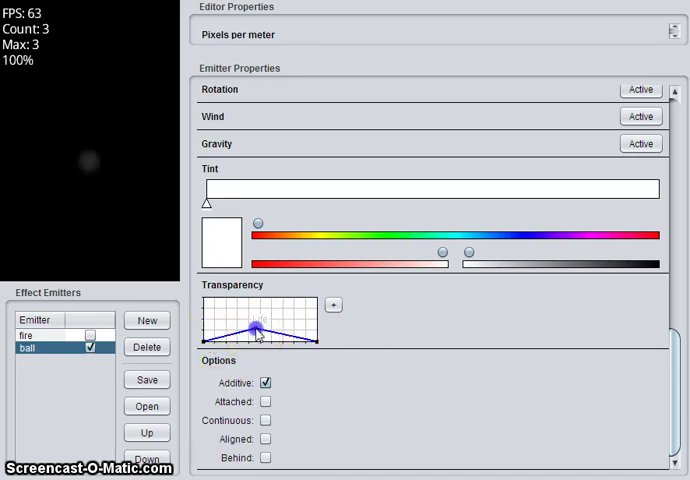
{"action": "left_click", "coordinate": [92, 348]}
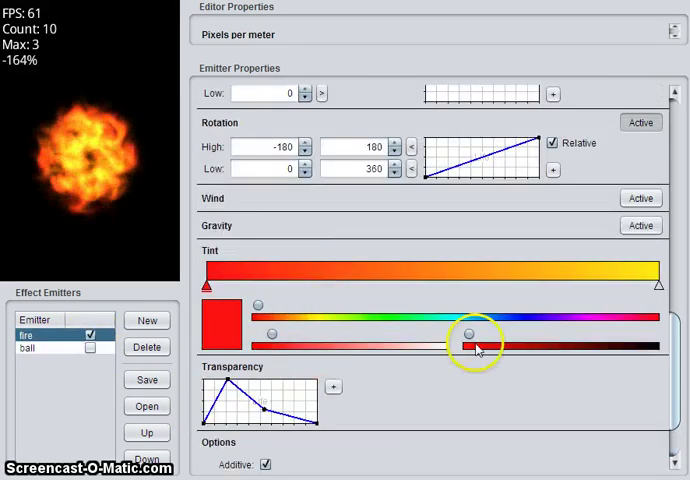
Uncheck Additive in the fire emitter's Options so it renders darker.
{"action": "scroll", "scroll_direction": "down", "scroll_amount": 3}
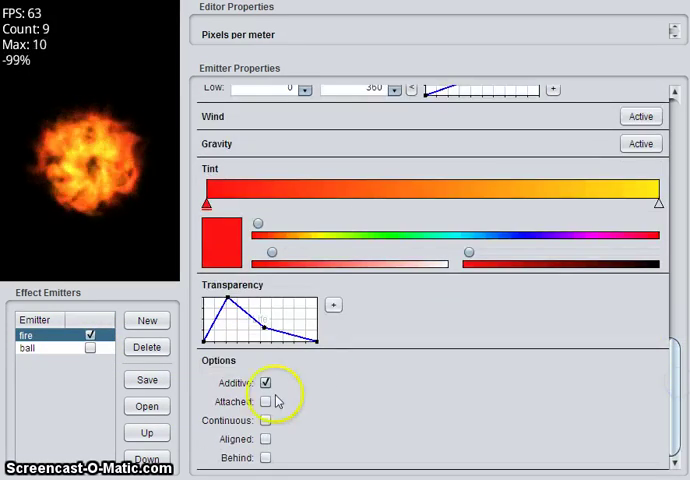
{"action": "left_click", "coordinate": [264, 384]}
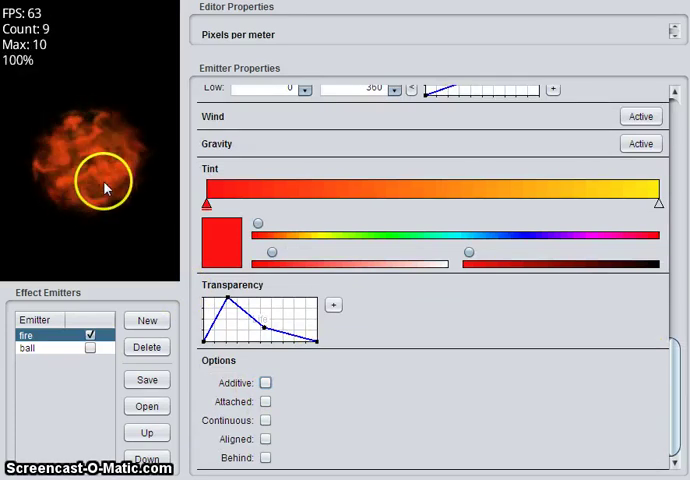
{"action": "mouse_move", "coordinate": [178, 268]}
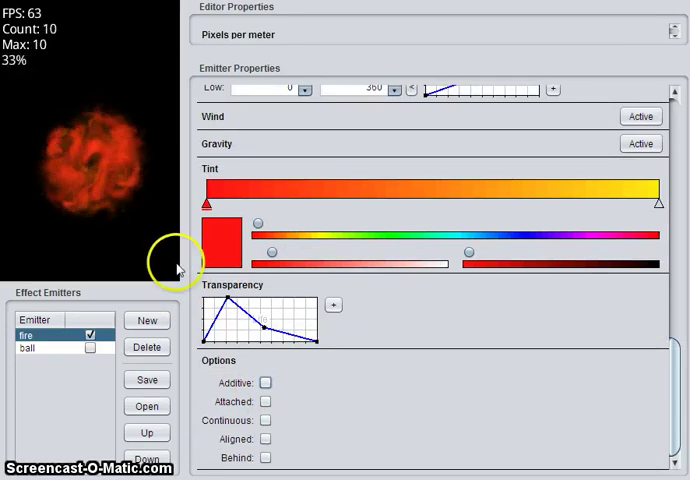
{"action": "left_click", "coordinate": [264, 382]}
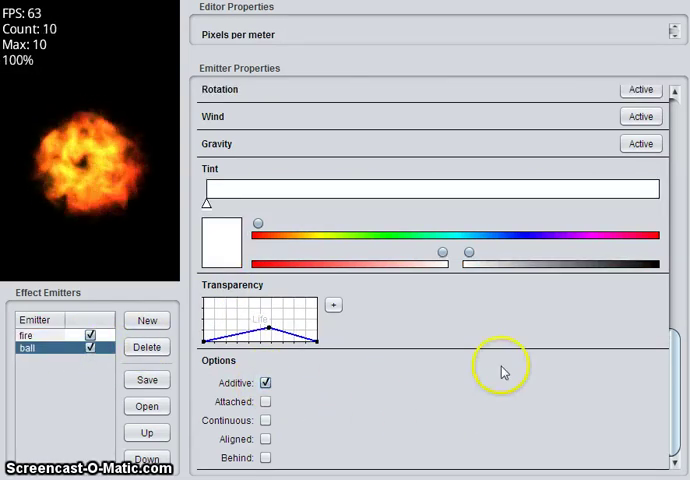
Adjust the emitter's maximum and minimum particle size values.
{"action": "scroll", "scroll_direction": "down", "scroll_amount": 3}
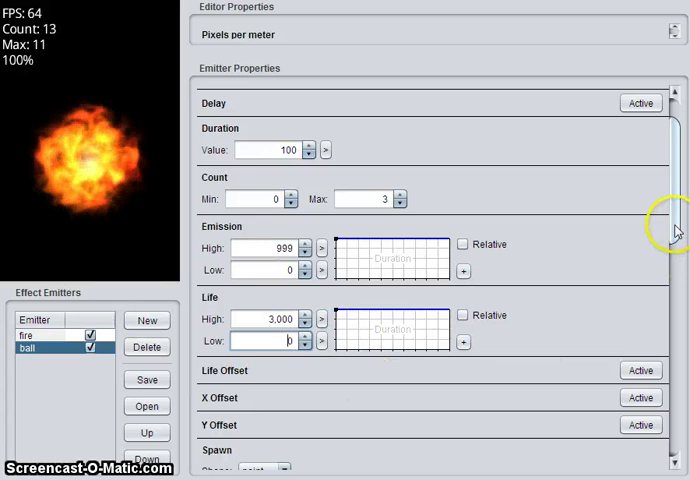
{"action": "scroll", "scroll_direction": "down", "scroll_amount": 3}
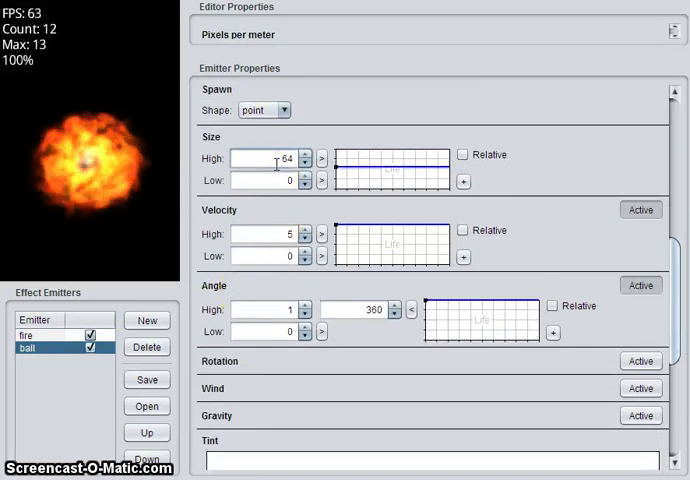
{"action": "left_click", "coordinate": [304, 160]}
{"action": "type", "text": "164"}
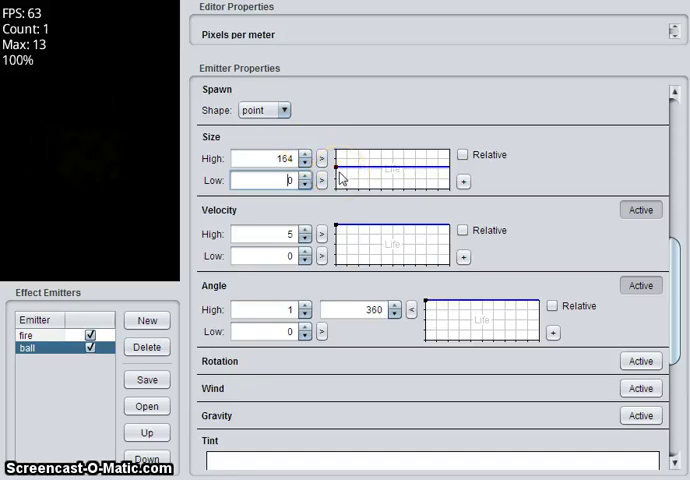
{"action": "left_click", "coordinate": [92, 346]}
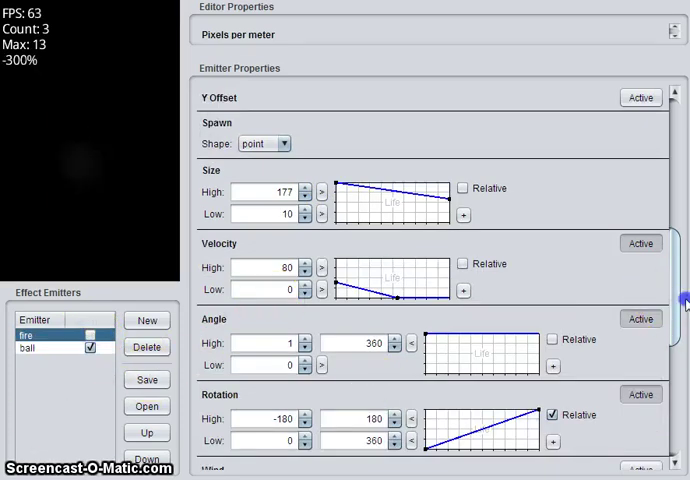
Give fire a fade-in, fade-out transparency curve, show it again, and select ball.
{"action": "scroll", "scroll_direction": "down", "scroll_amount": 3}
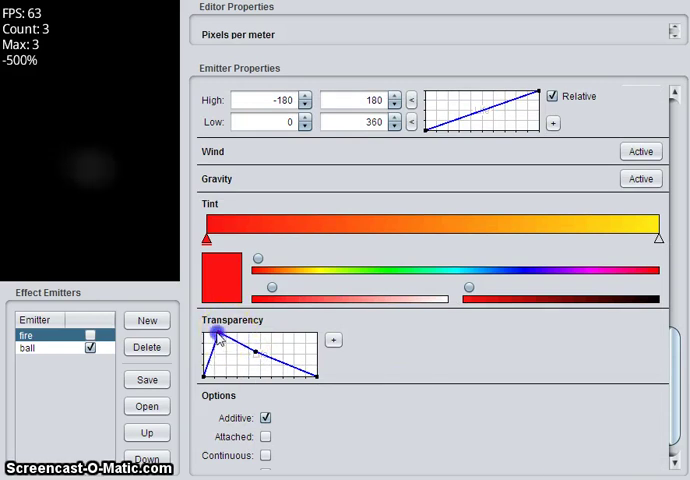
{"action": "left_click_drag", "start_coordinate": [218, 338], "coordinate": [218, 330]}
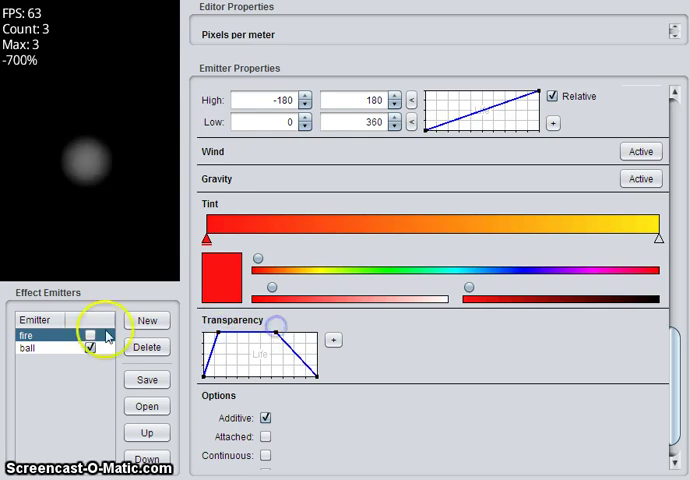
{"action": "left_click", "coordinate": [88, 332]}
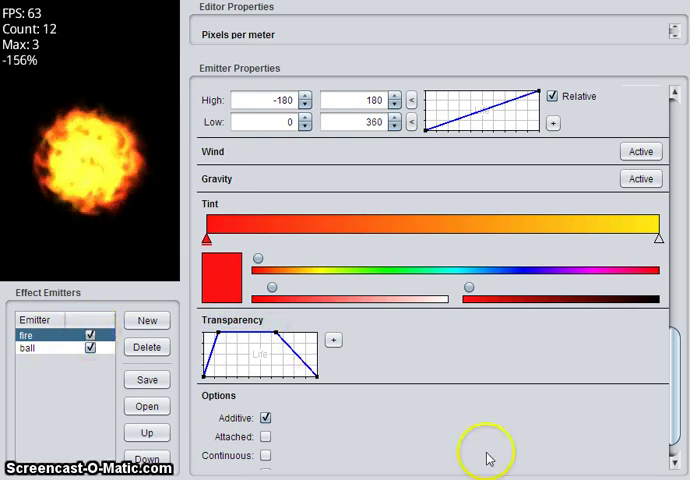
{"action": "mouse_move", "coordinate": [540, 468]}
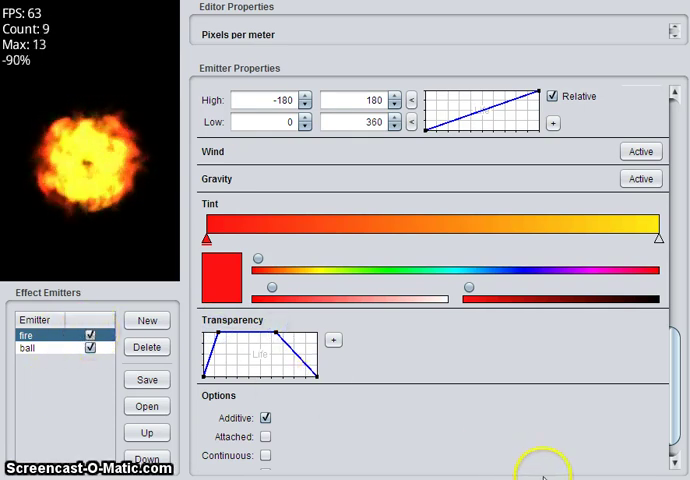
{"action": "scroll", "scroll_direction": "down", "scroll_amount": 3}
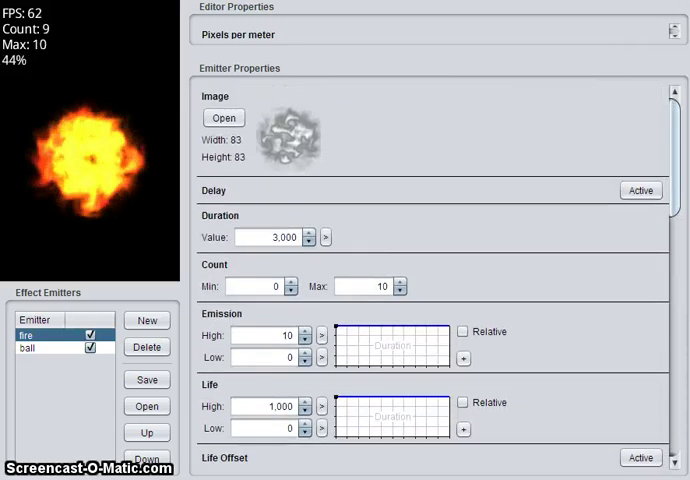
{"action": "left_click", "coordinate": [90, 348]}
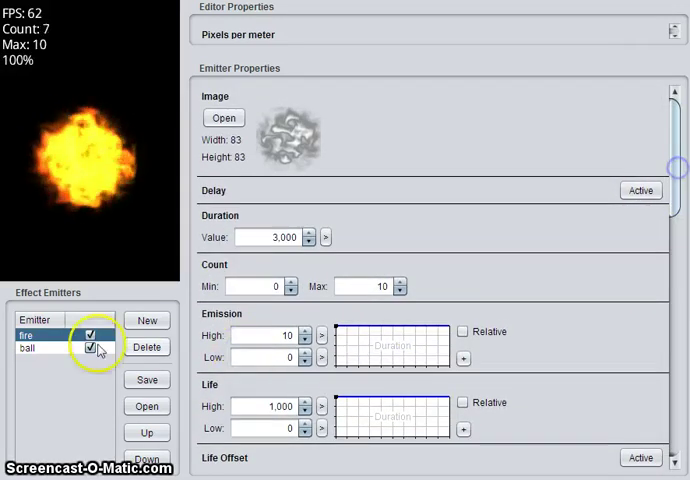
{"action": "left_click", "coordinate": [30, 348]}
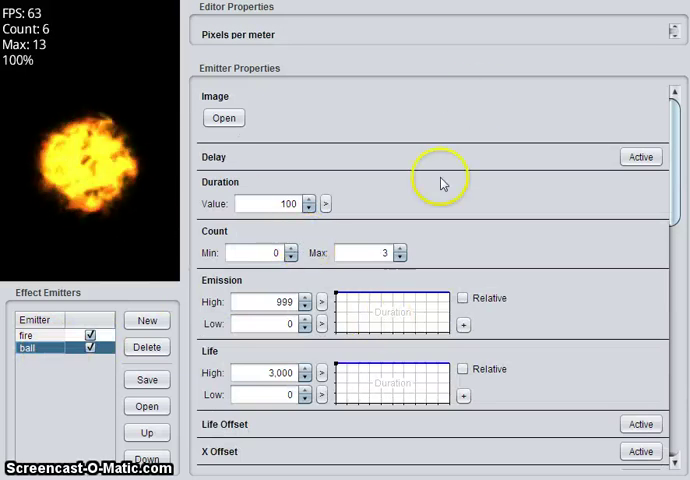
Create a new emitter with the cloudy 128×128 smoke image and Count Max 3.
{"action": "left_click", "coordinate": [146, 320]}
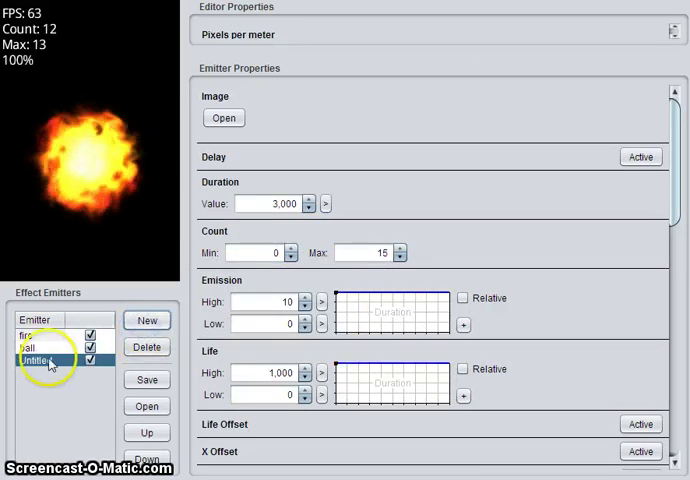
{"action": "left_click", "coordinate": [40, 360]}
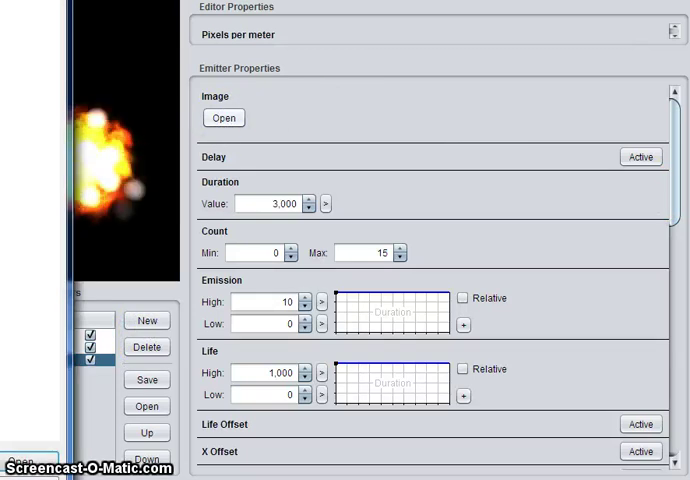
{"action": "left_click", "coordinate": [224, 116]}
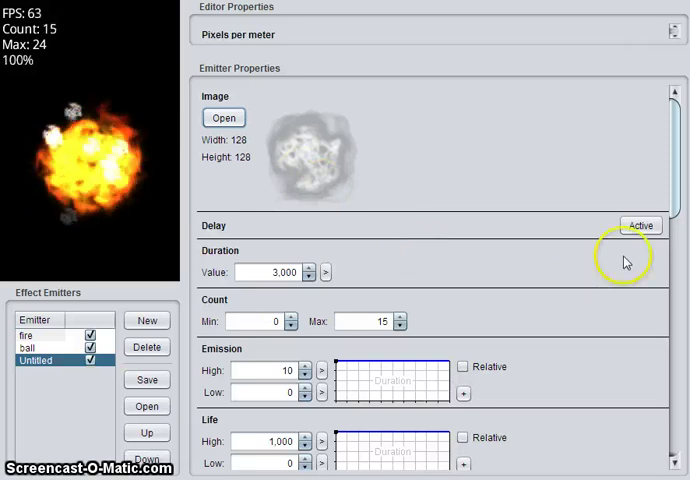
{"action": "scroll", "scroll_direction": "down", "scroll_amount": 3}
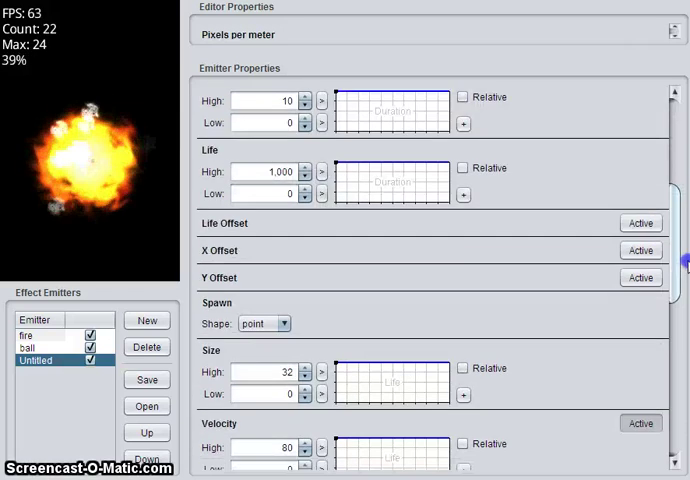
{"action": "scroll", "scroll_direction": "down", "scroll_amount": 3}
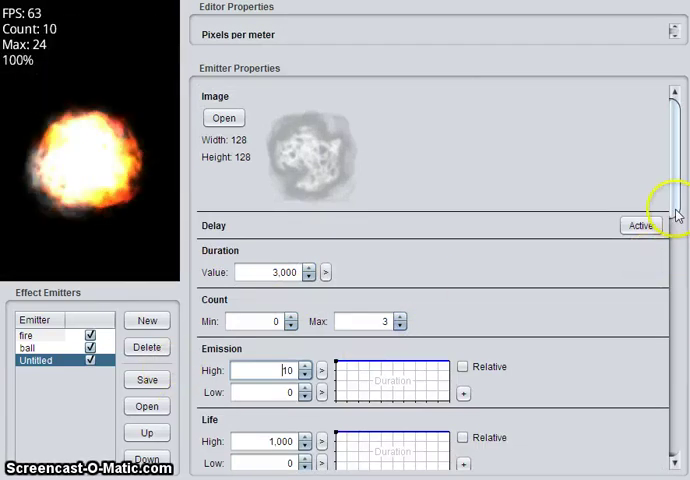
Set Size High 300 rising, Velocity High 10, Duration 100, Emission High 999 and Life High 4000.
{"action": "scroll", "scroll_direction": "down", "scroll_amount": 3}
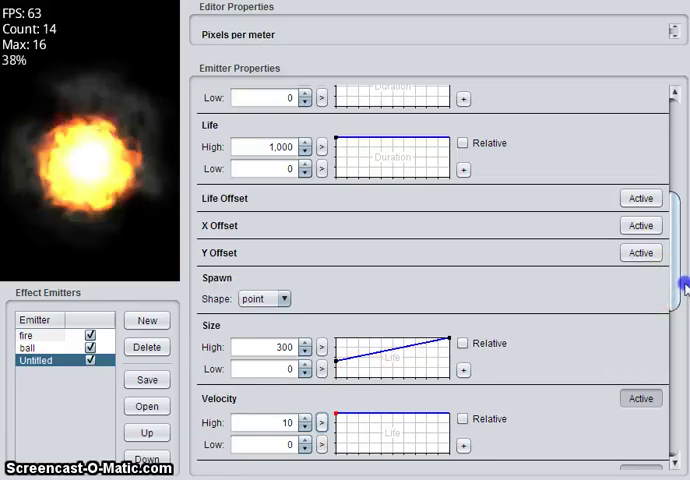
{"action": "scroll", "scroll_direction": "down", "scroll_amount": 3}
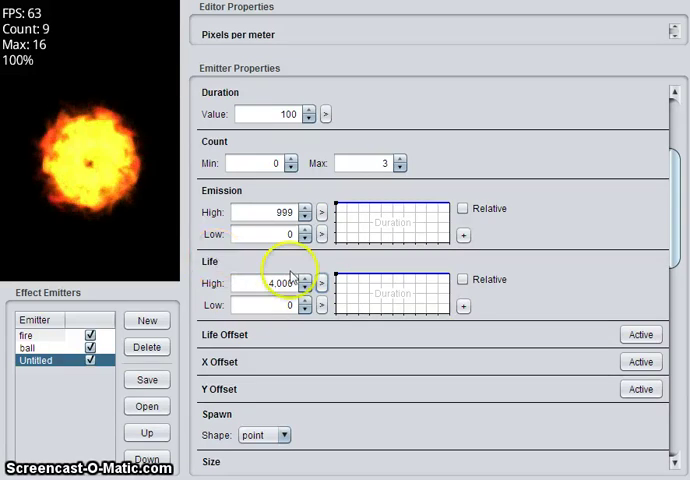
{"action": "left_click", "coordinate": [308, 288]}
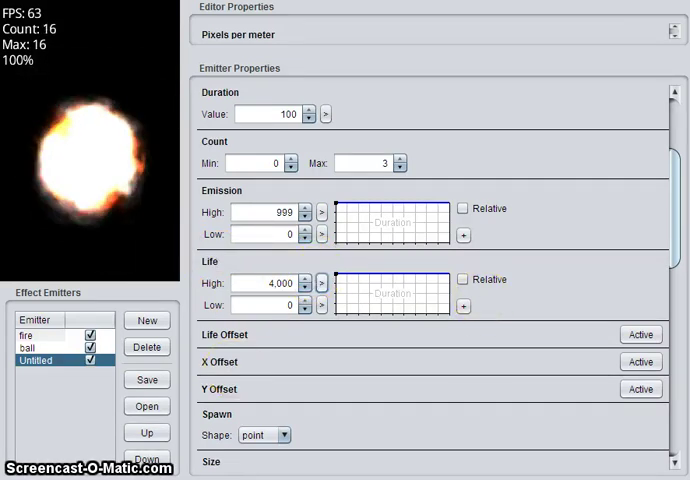
Drag the Transparency graph into a trapezoid so particles fade in, hold, then fade out.
{"action": "scroll", "scroll_direction": "down", "scroll_amount": 3}
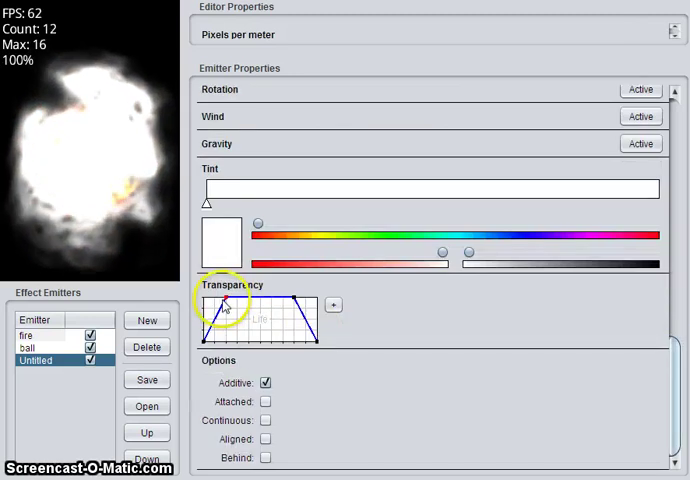
{"action": "left_click_drag", "start_coordinate": [222, 298], "coordinate": [252, 320]}
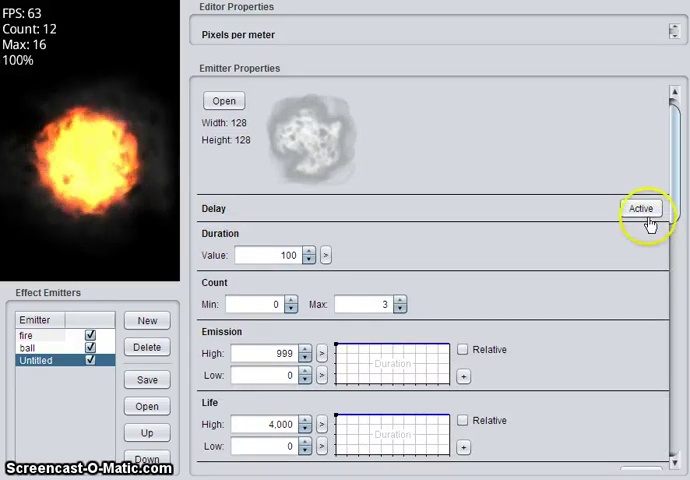
Enable a Delay of 1000 and lower Life High to 3000.
{"action": "left_click", "coordinate": [640, 208]}
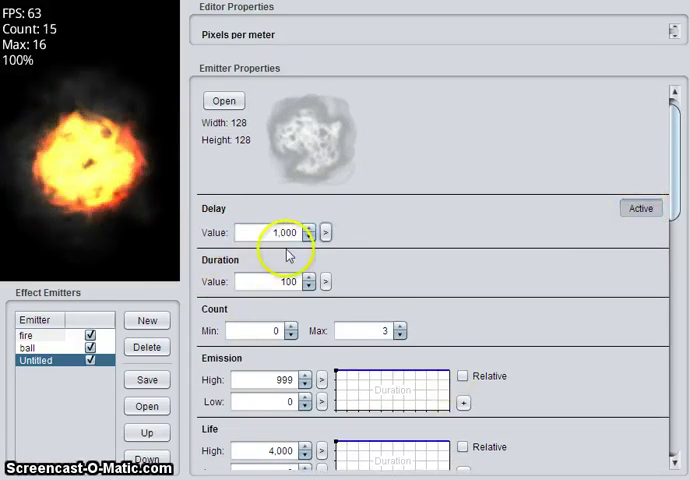
{"action": "scroll", "scroll_direction": "down", "scroll_amount": 3}
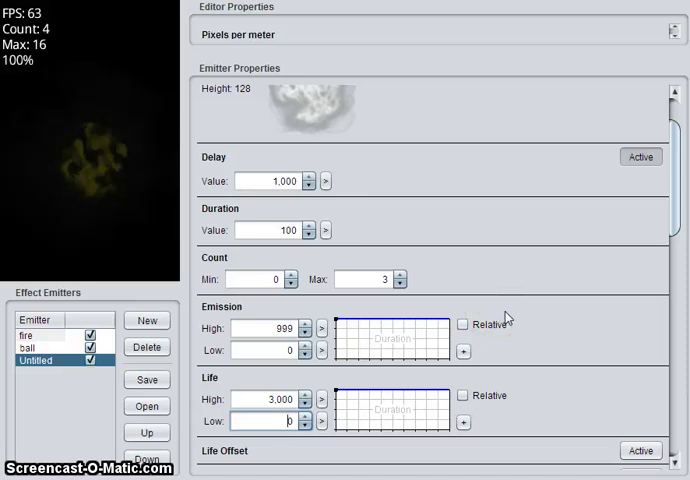
Lower the Tint brightness slider so the smoke particles are gray.
{"action": "scroll", "scroll_direction": "down", "scroll_amount": 3}
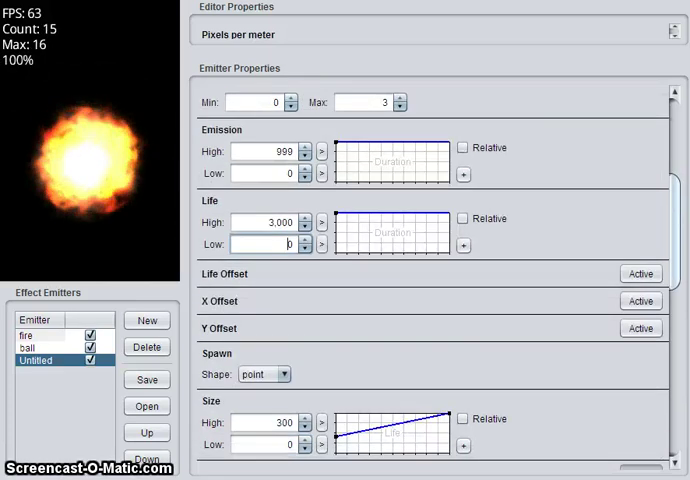
{"action": "scroll", "scroll_direction": "down", "scroll_amount": 3}
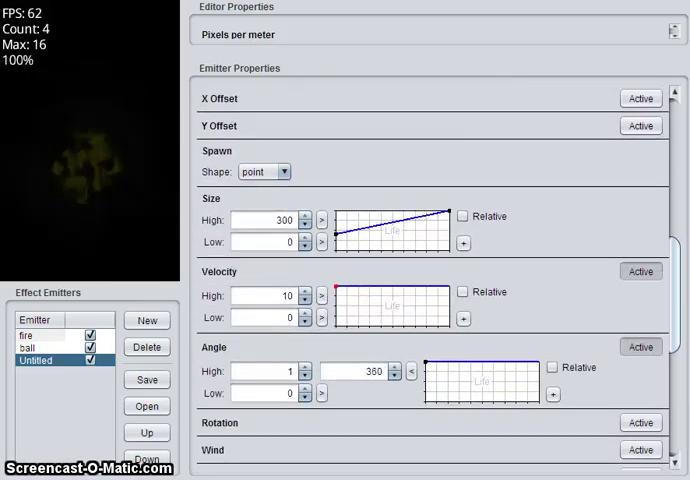
{"action": "scroll", "scroll_direction": "down", "scroll_amount": 3}
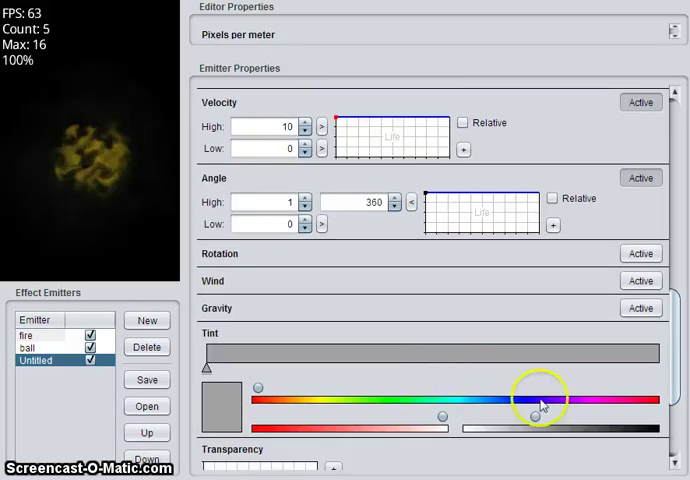
{"action": "scroll", "scroll_direction": "down", "scroll_amount": 3}
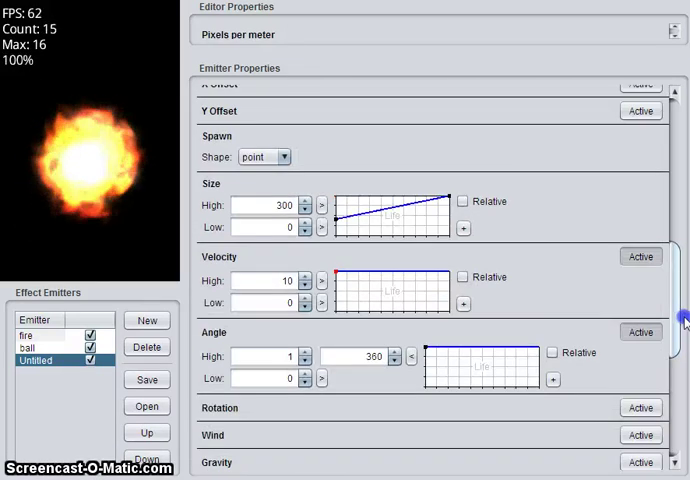